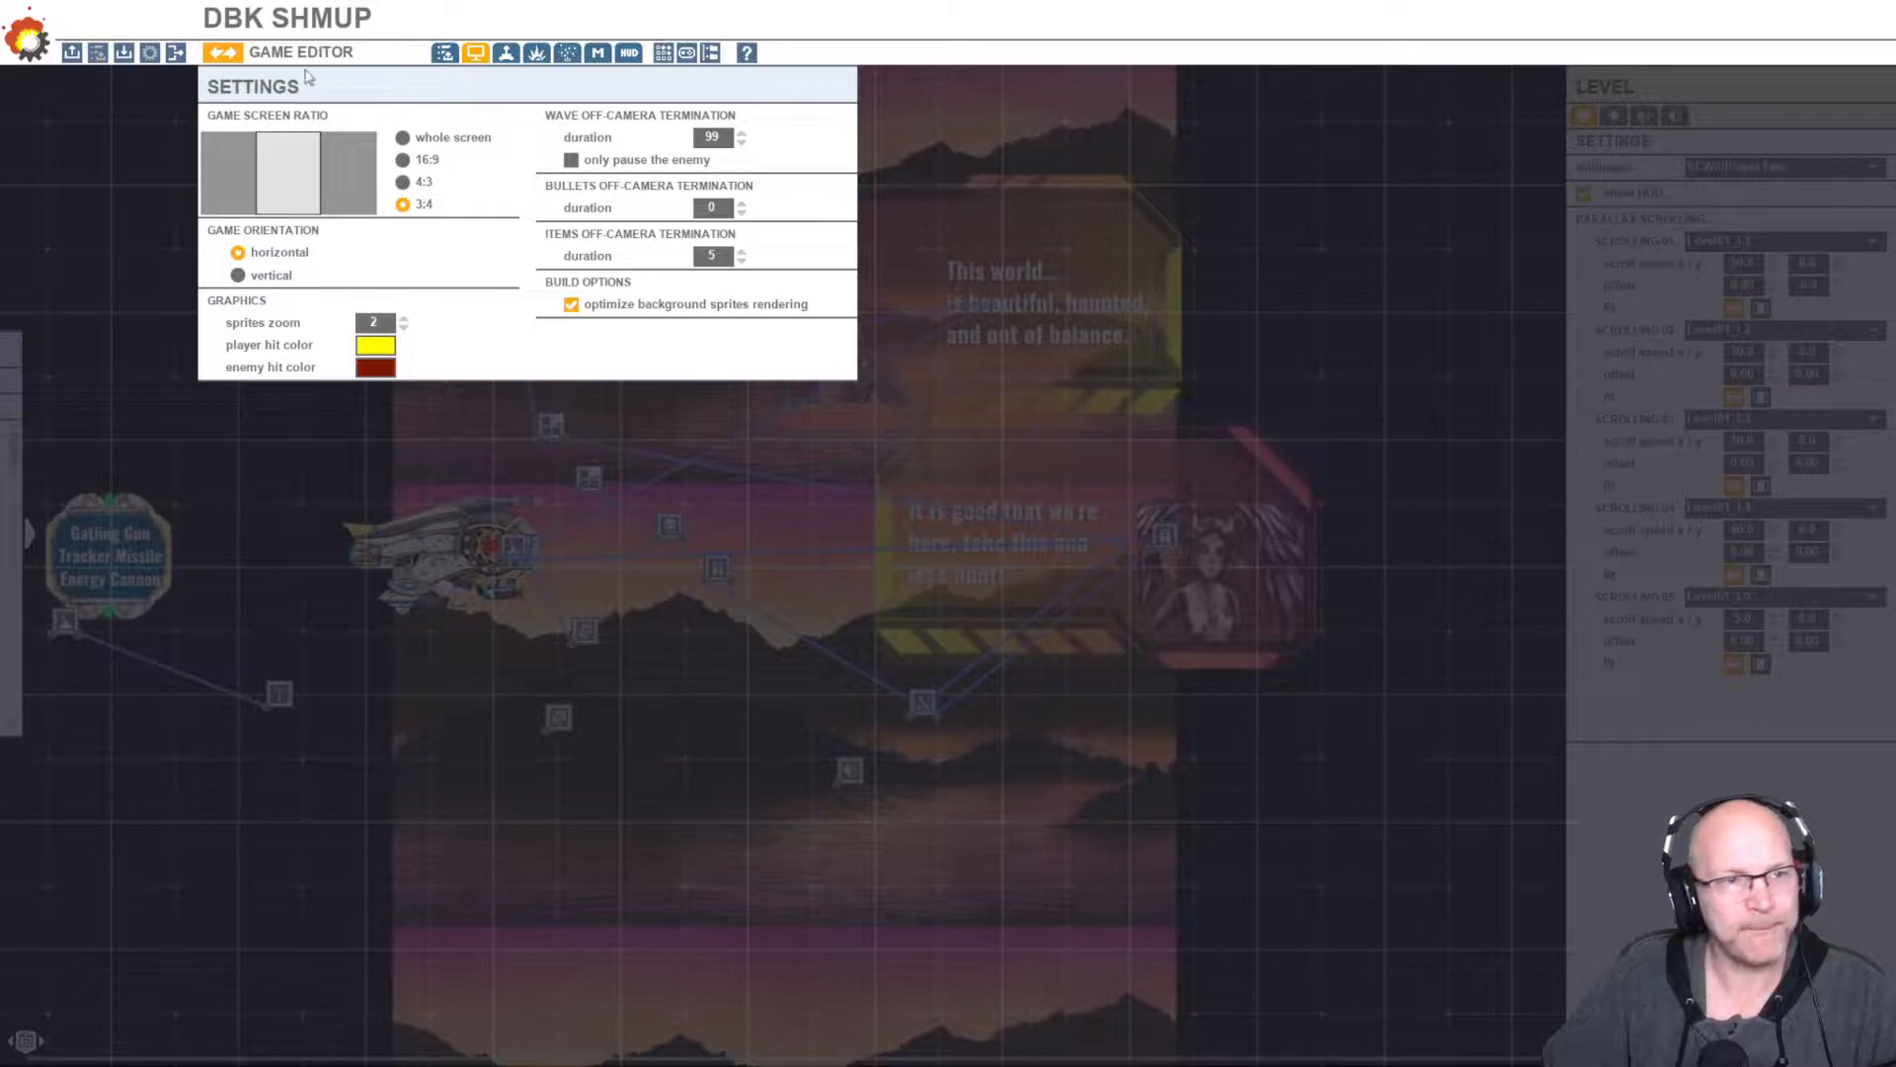
mouse_move(472, 51)
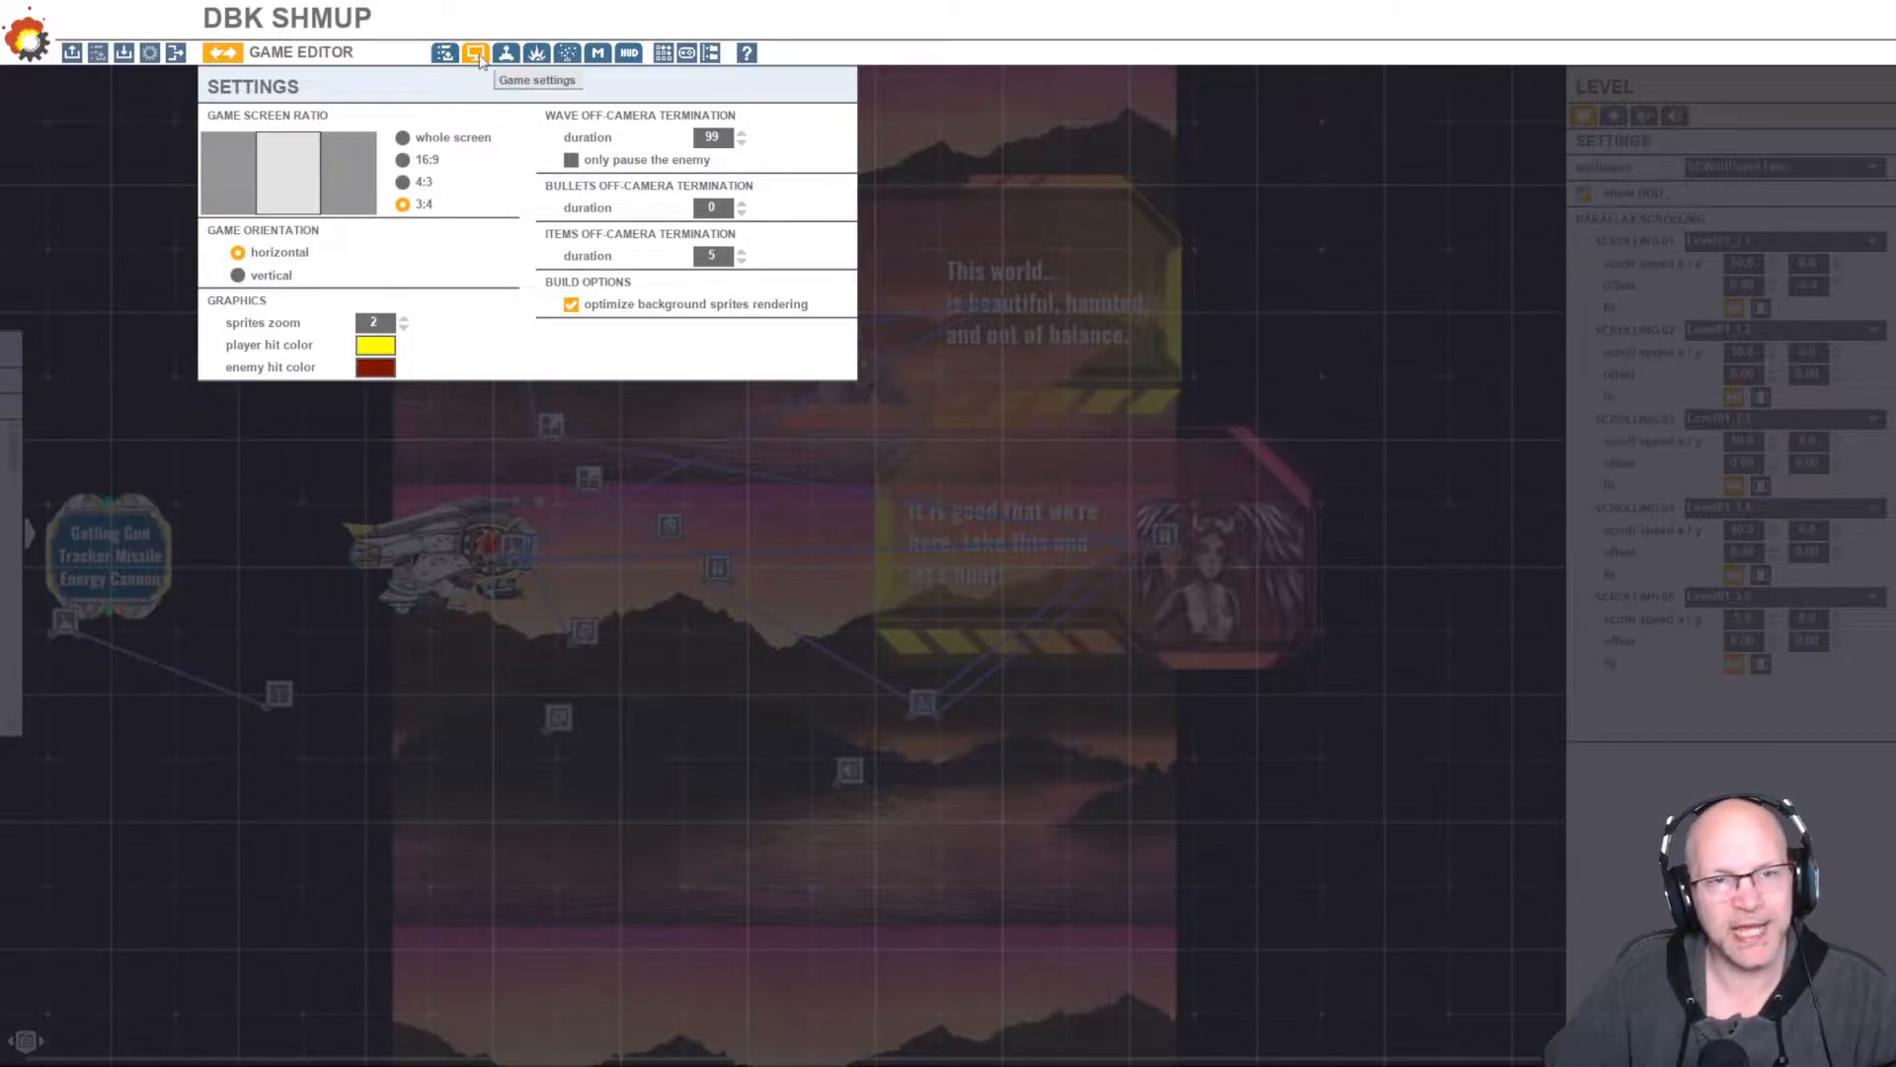
mouse_move(247, 156)
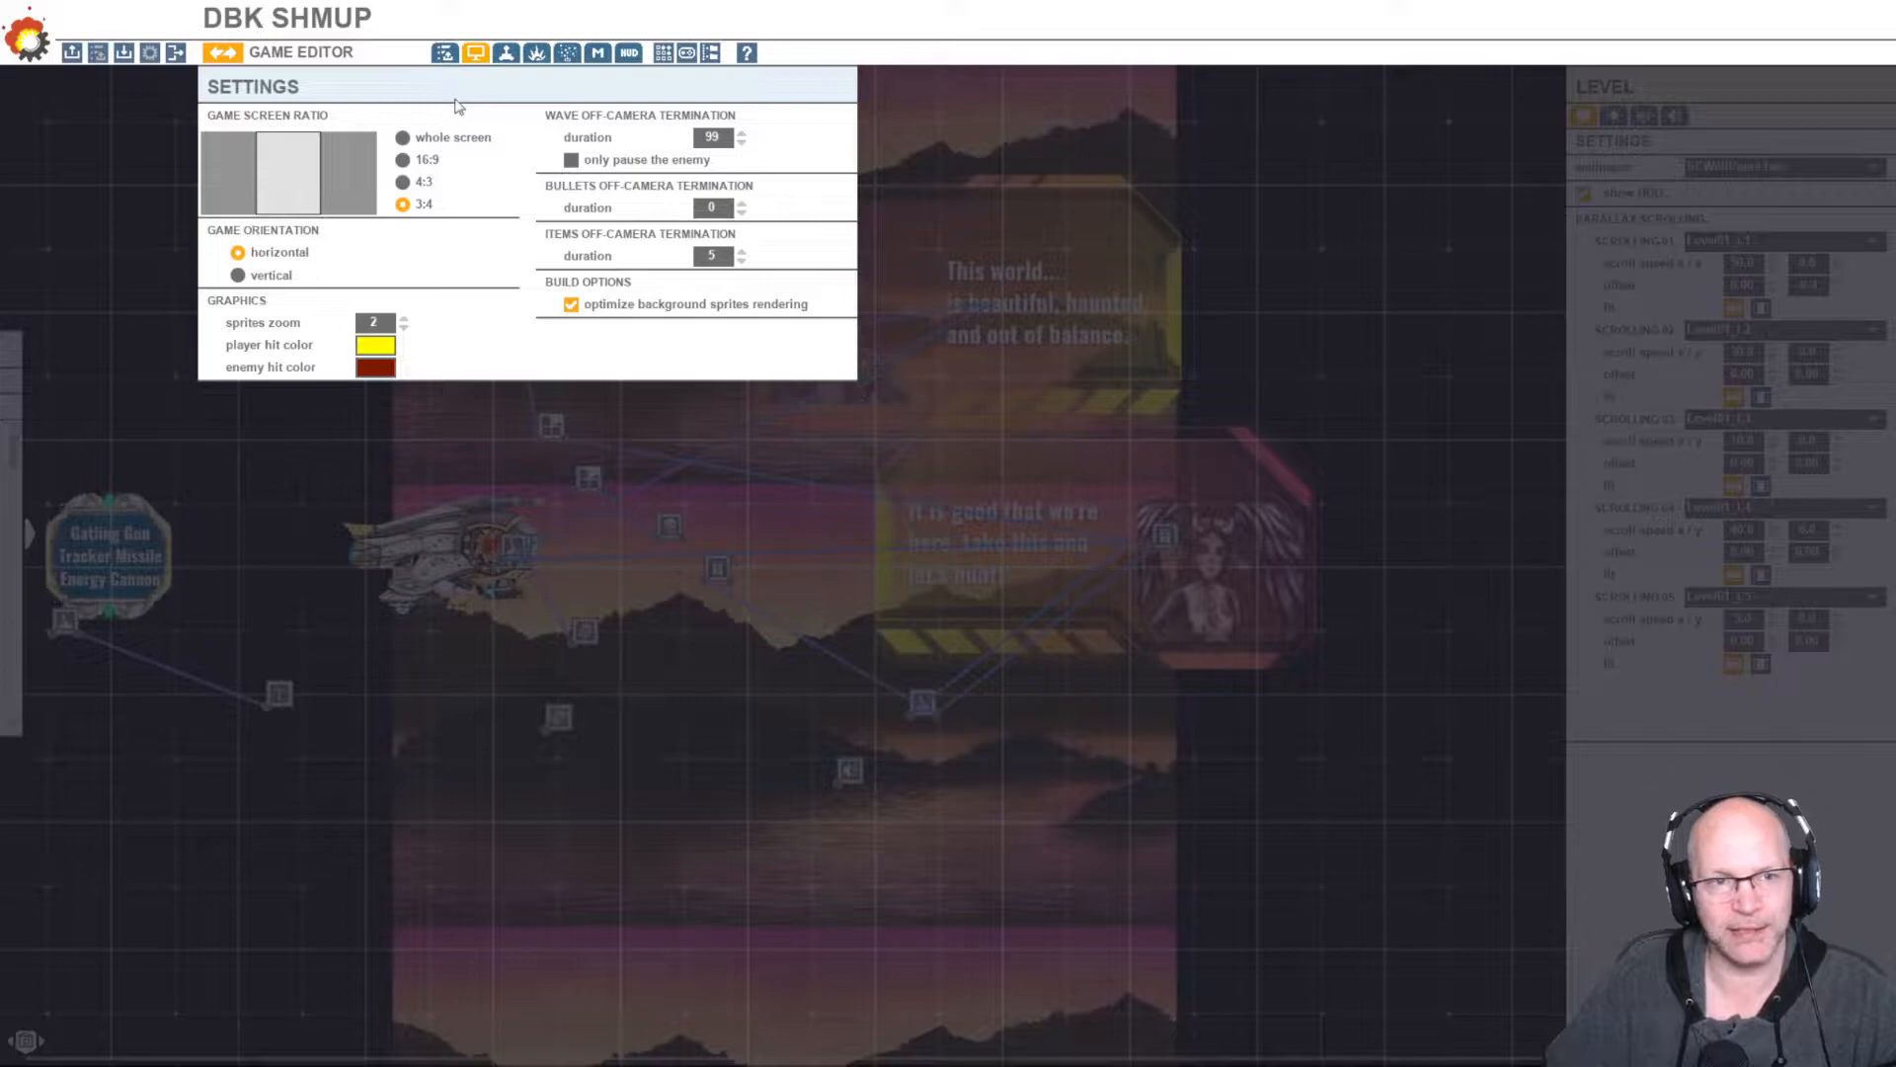
mouse_move(452, 122)
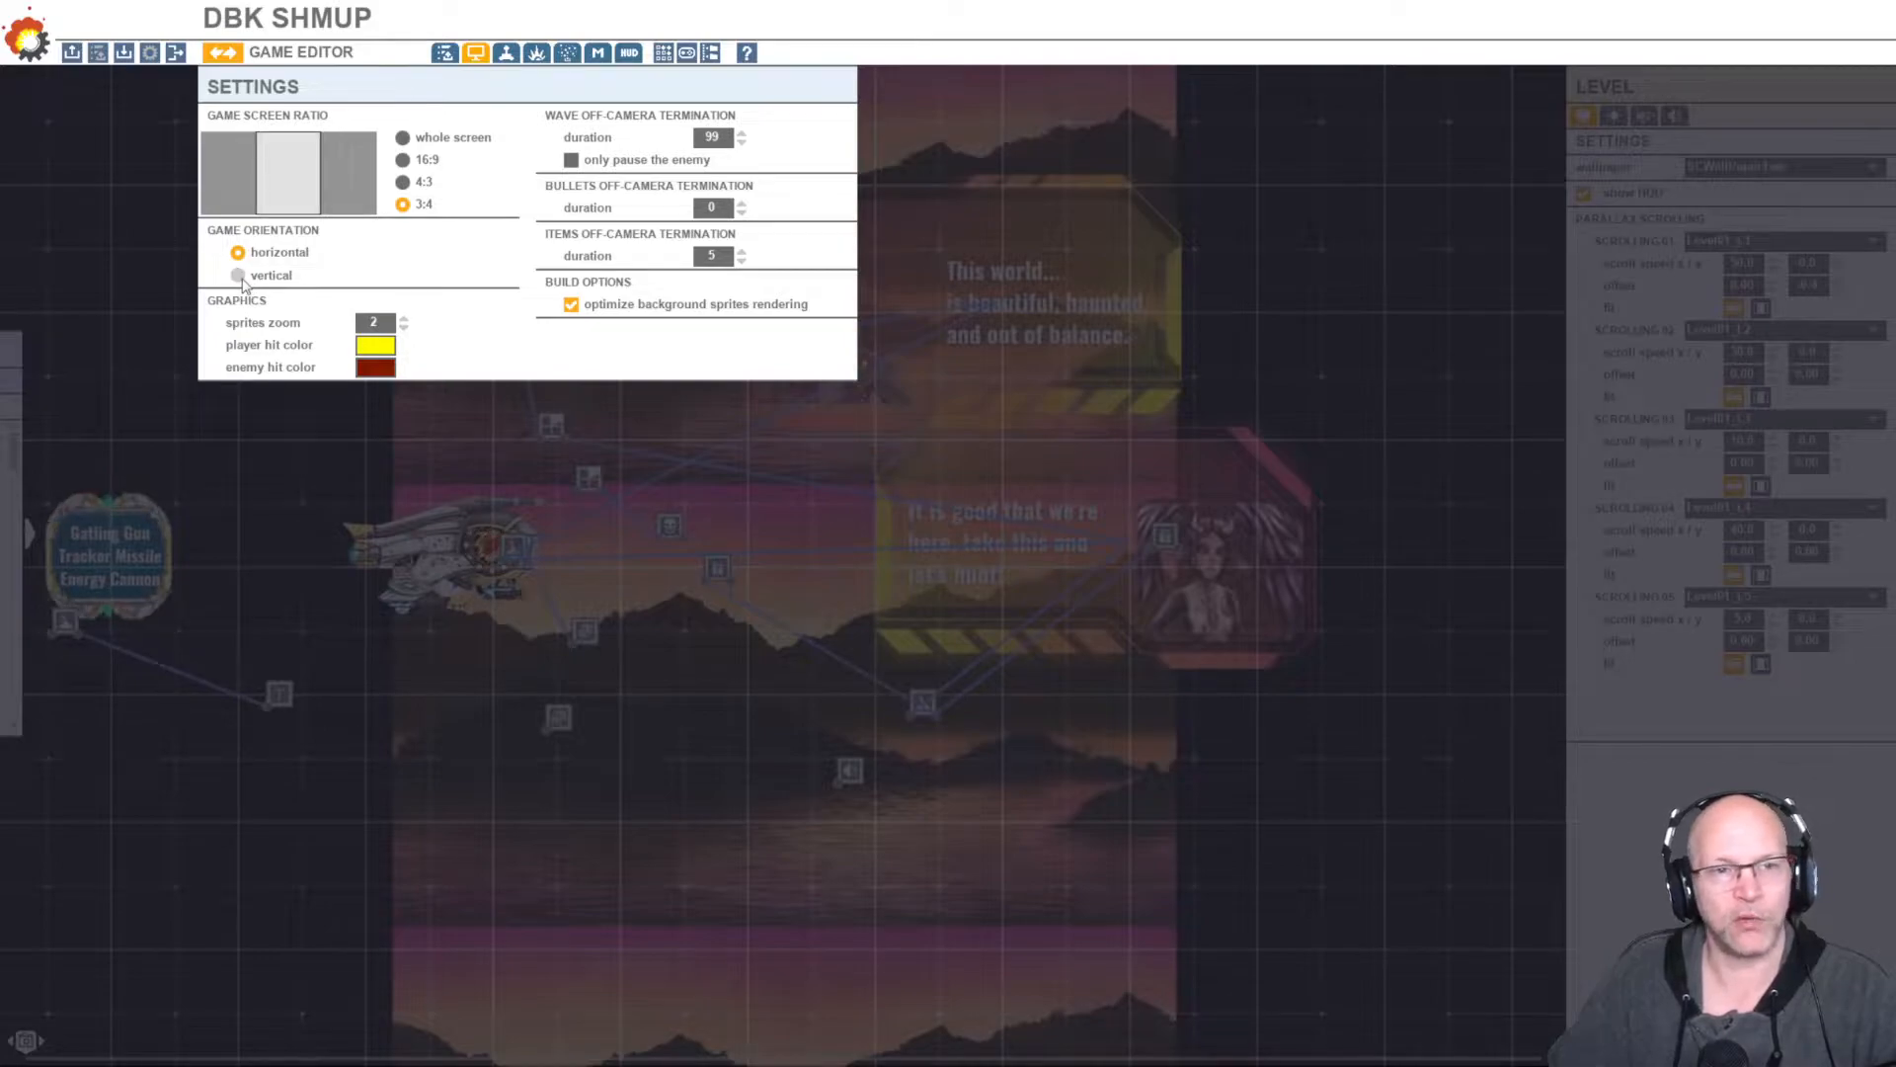
Run the level test play showing the 3:4 game area framed by the 1920x1080 wallpaper
click(241, 253)
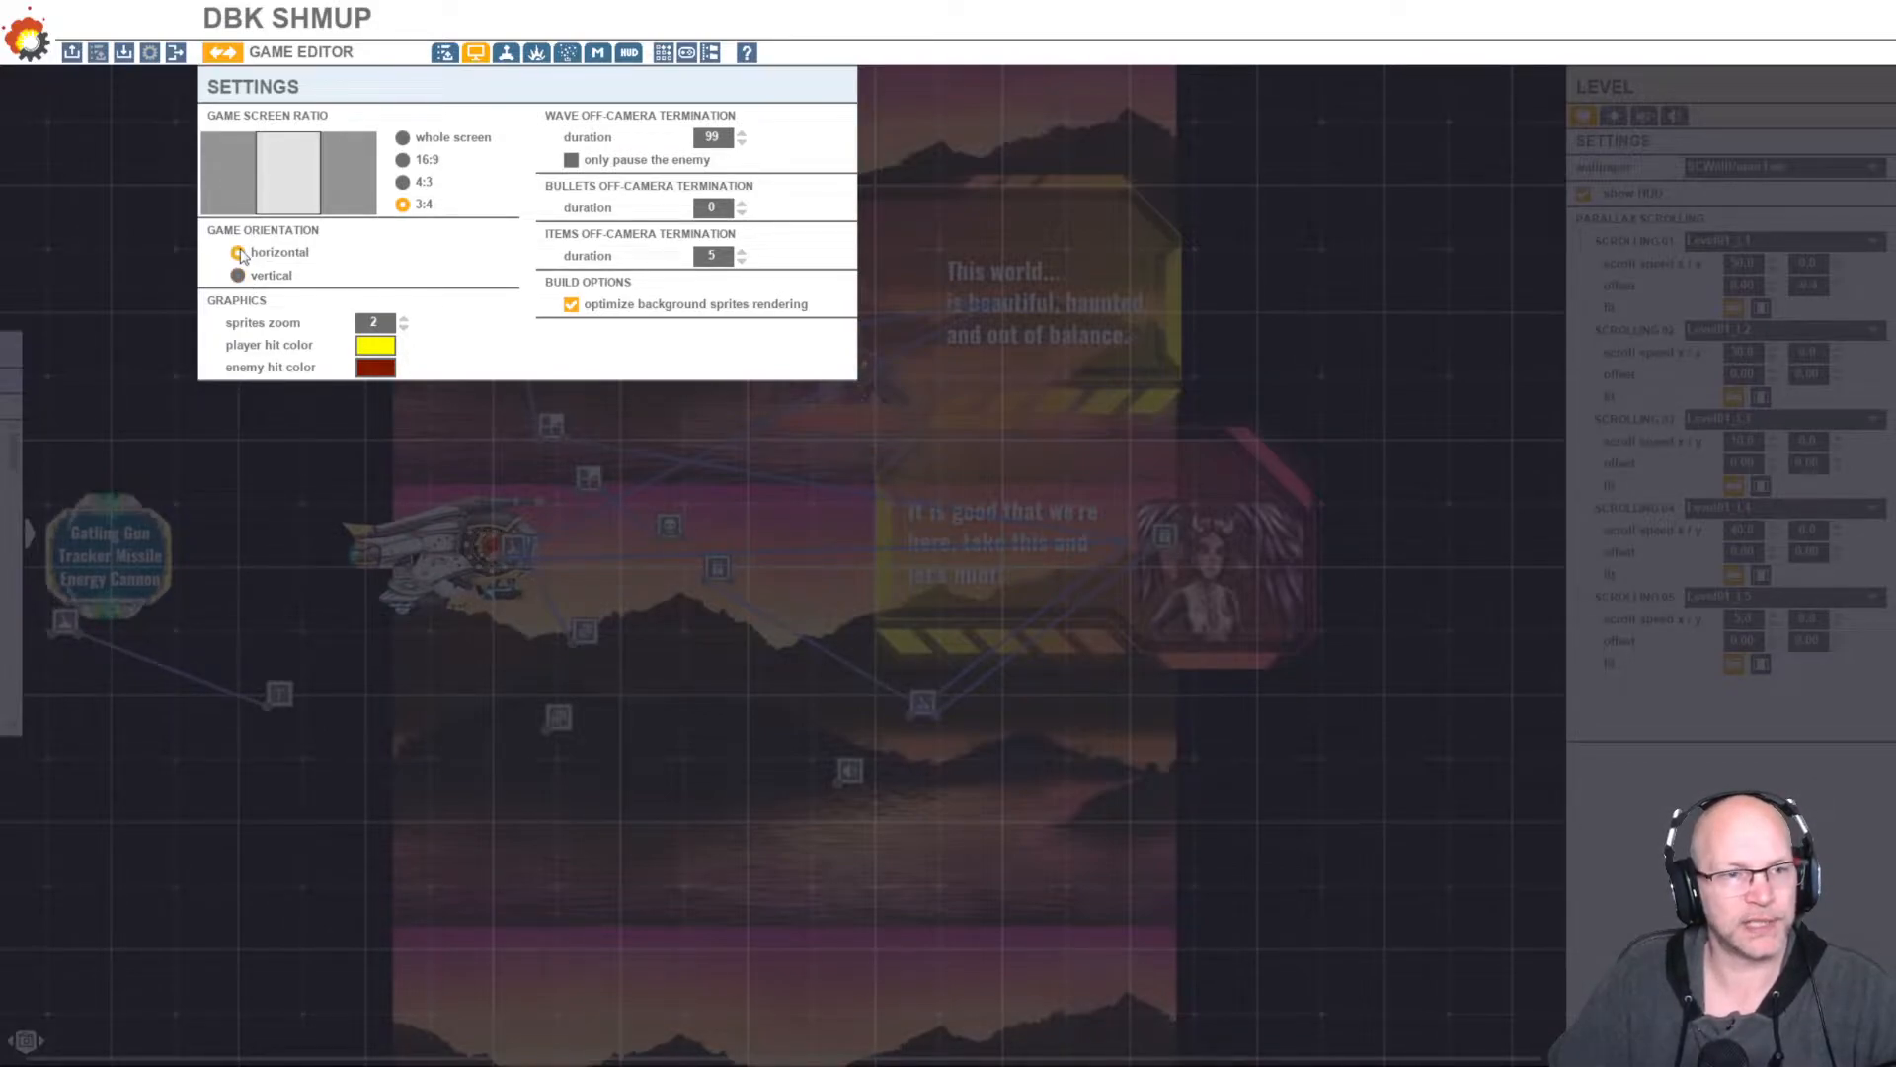
click(239, 253)
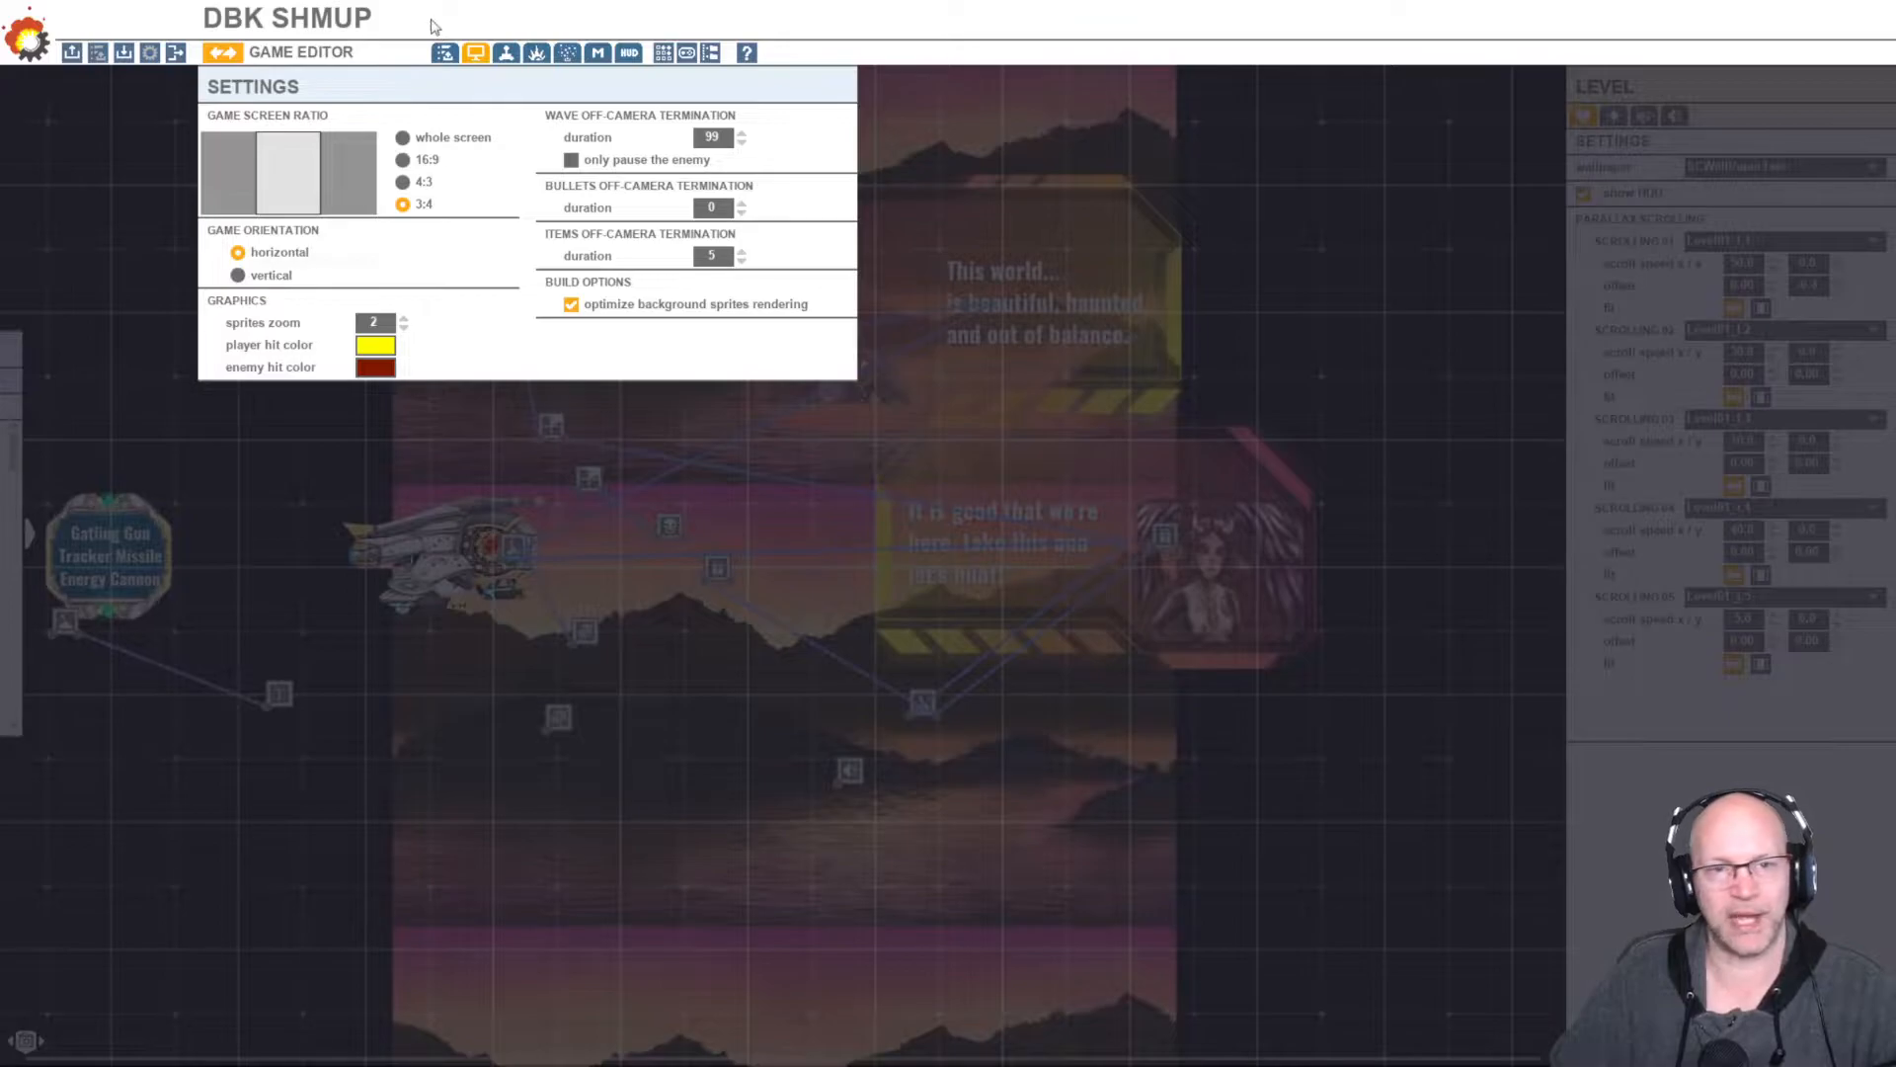
mouse_move(221, 52)
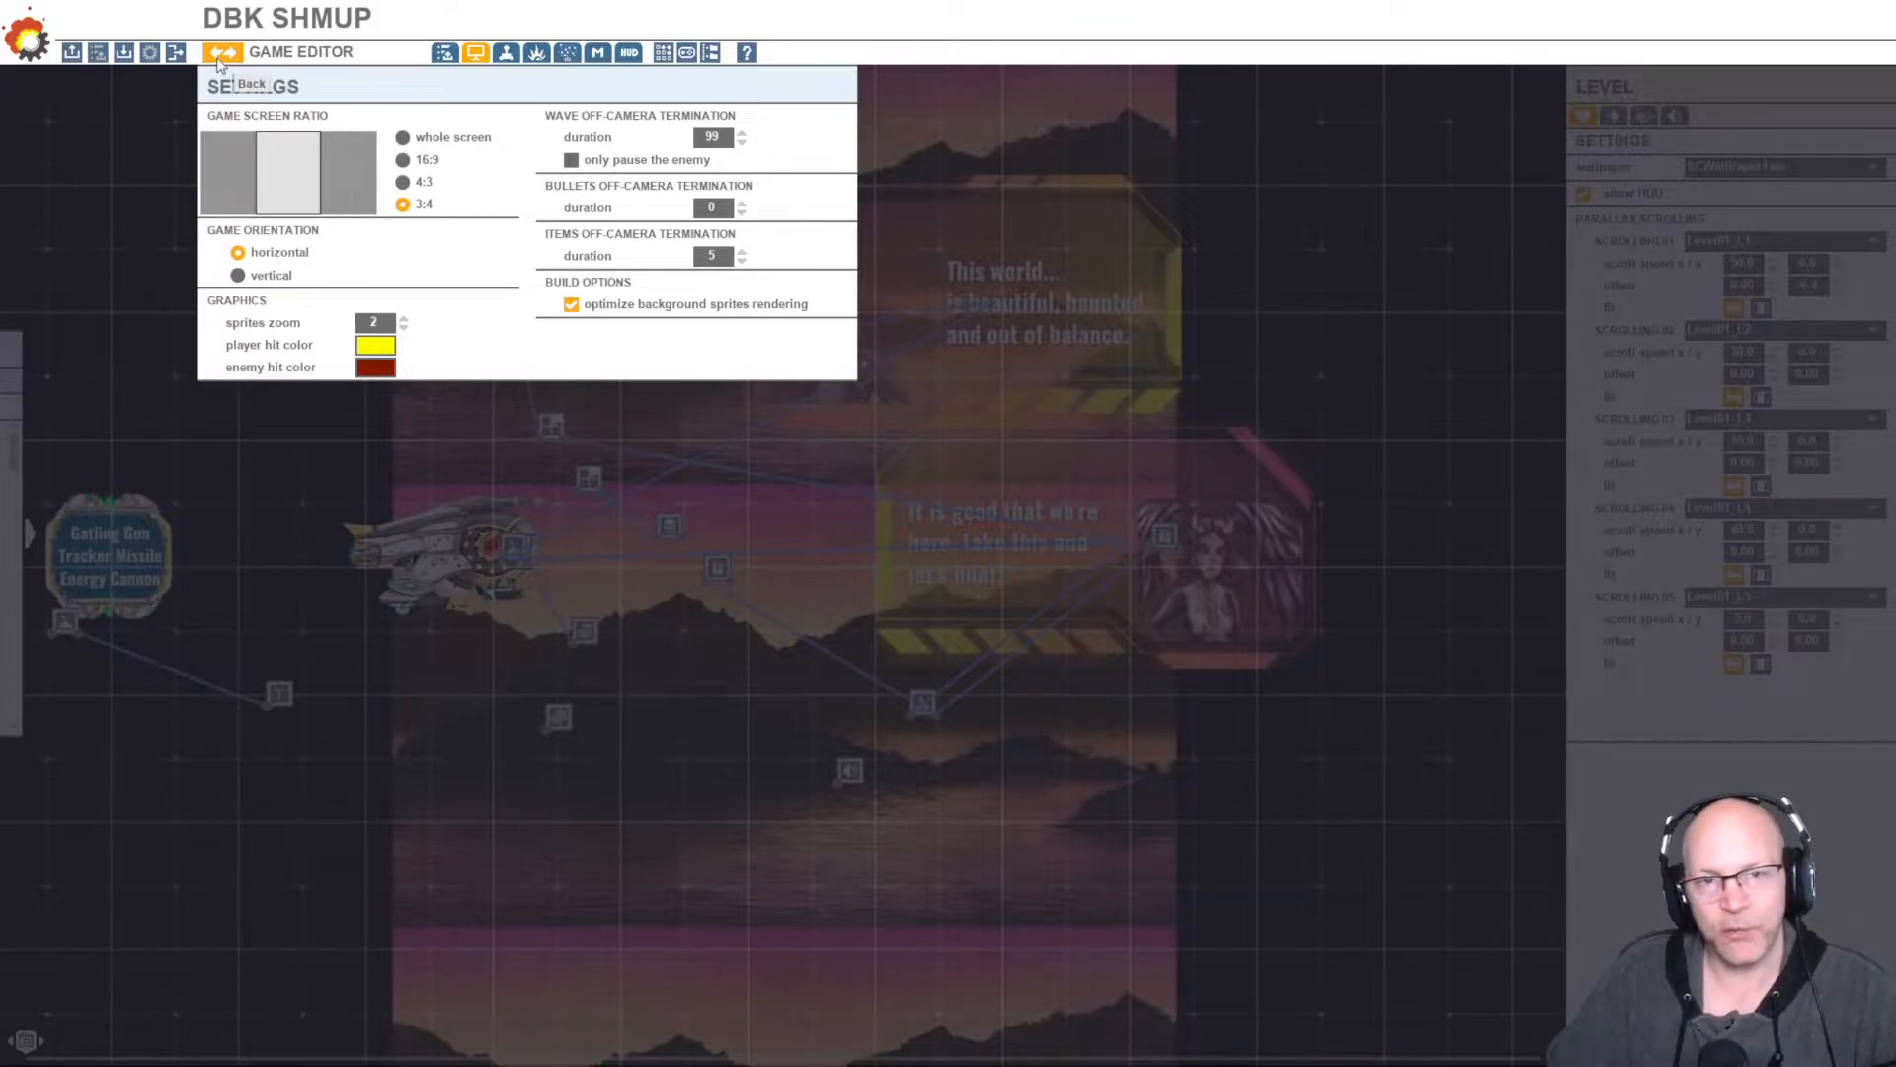
click(257, 83)
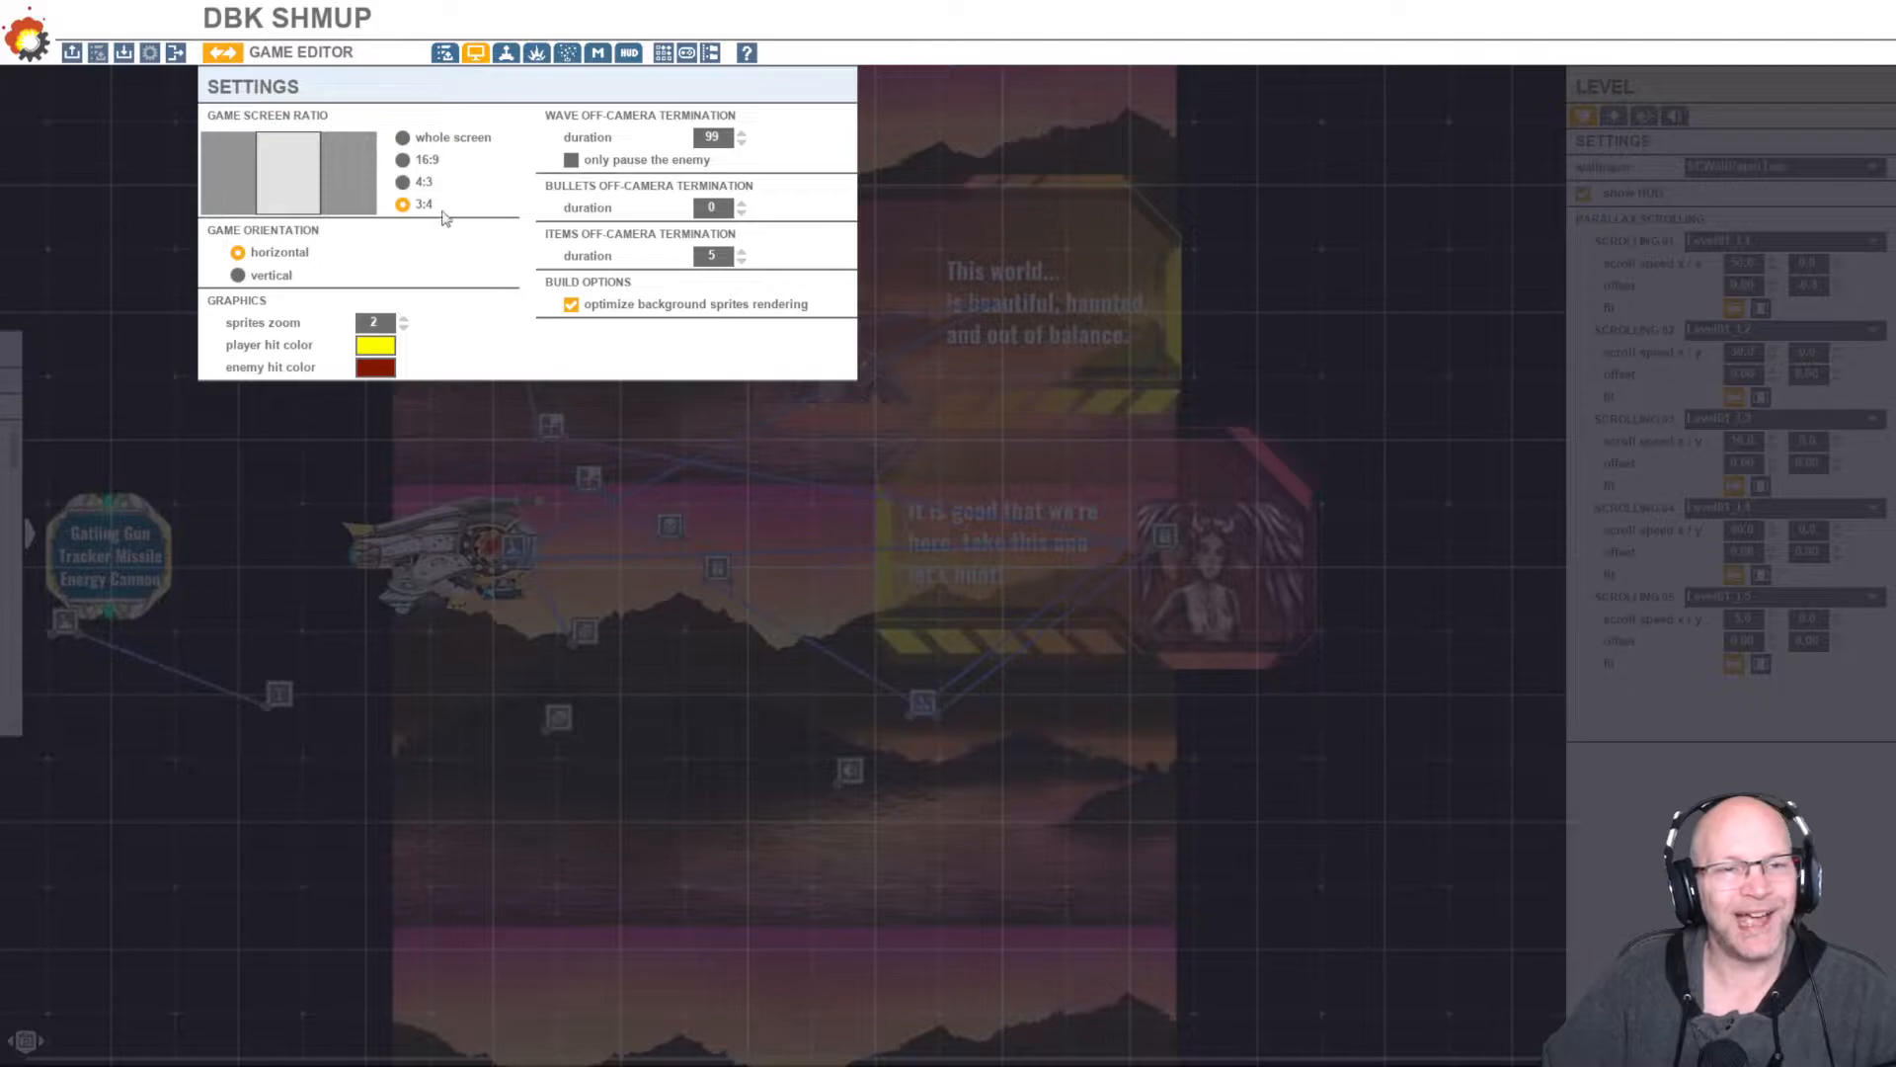
mouse_move(281, 61)
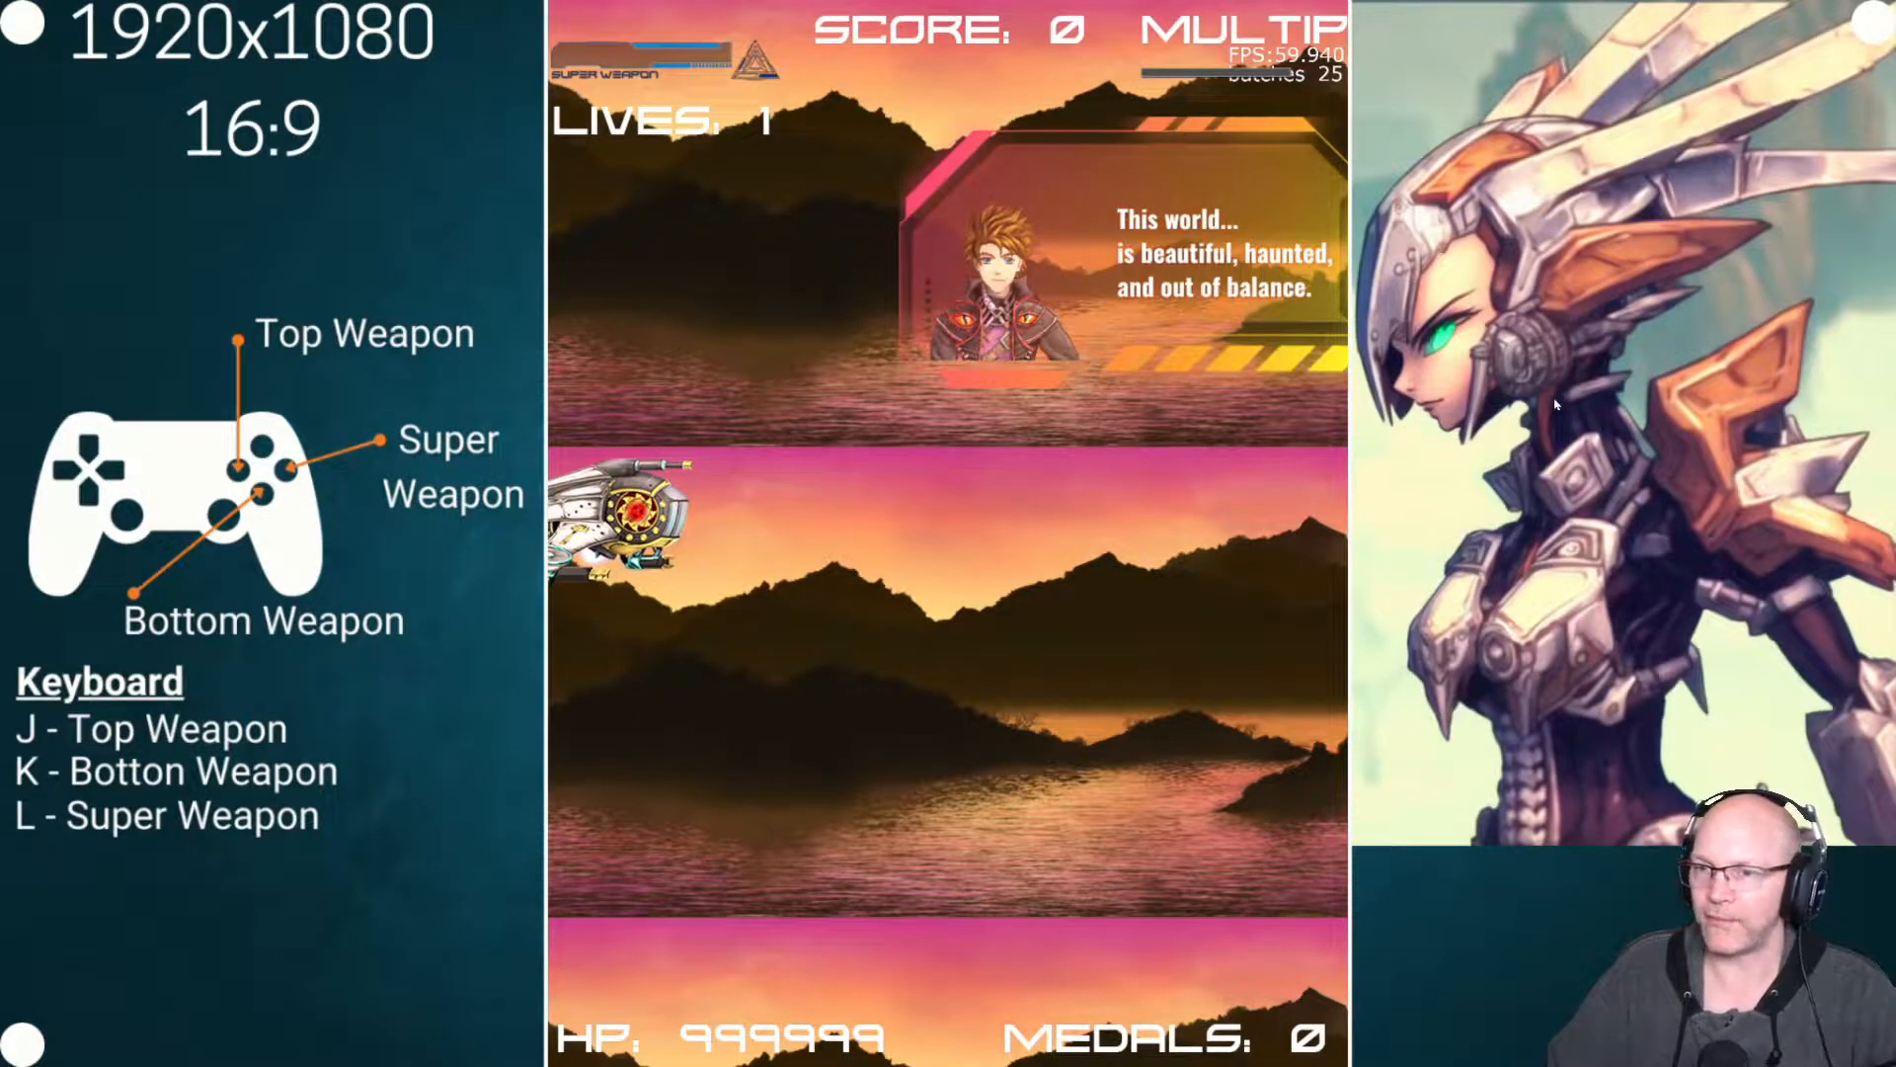
mouse_move(413, 482)
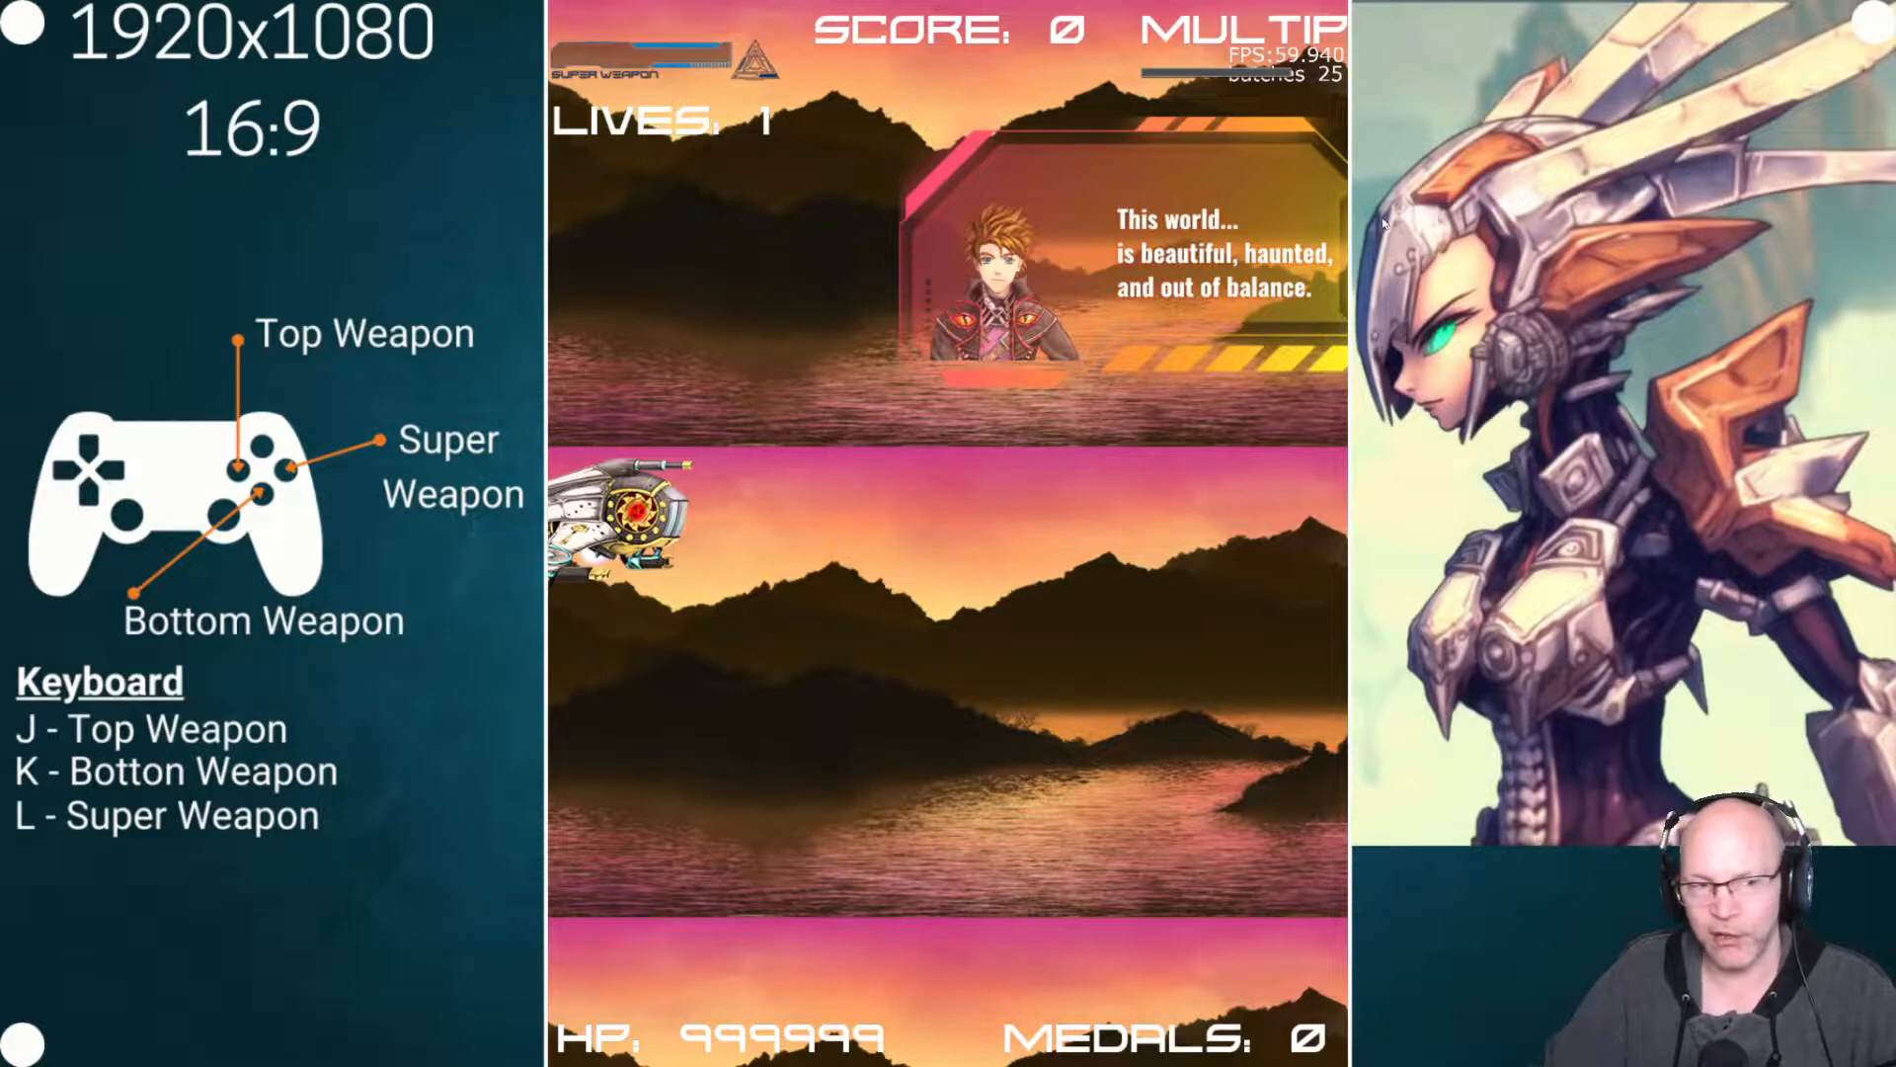
mouse_move(1326, 525)
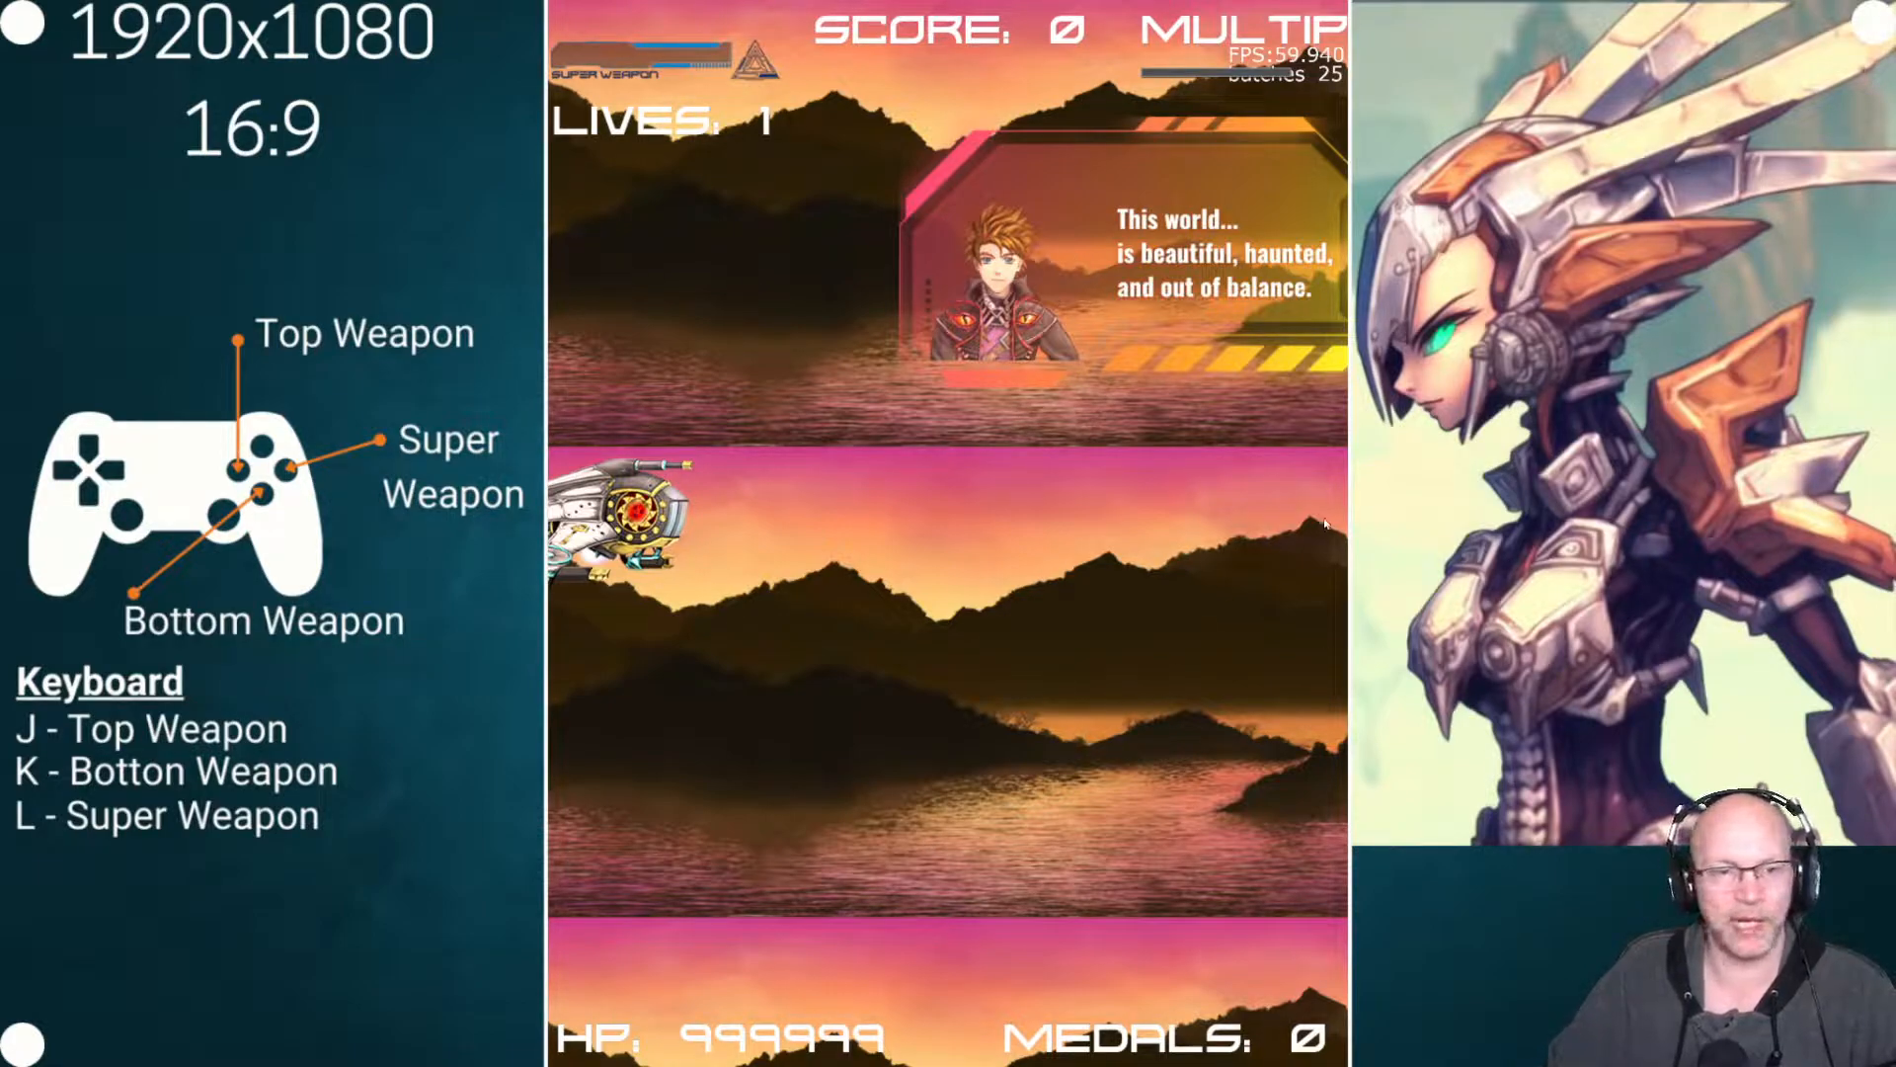
mouse_move(389, 466)
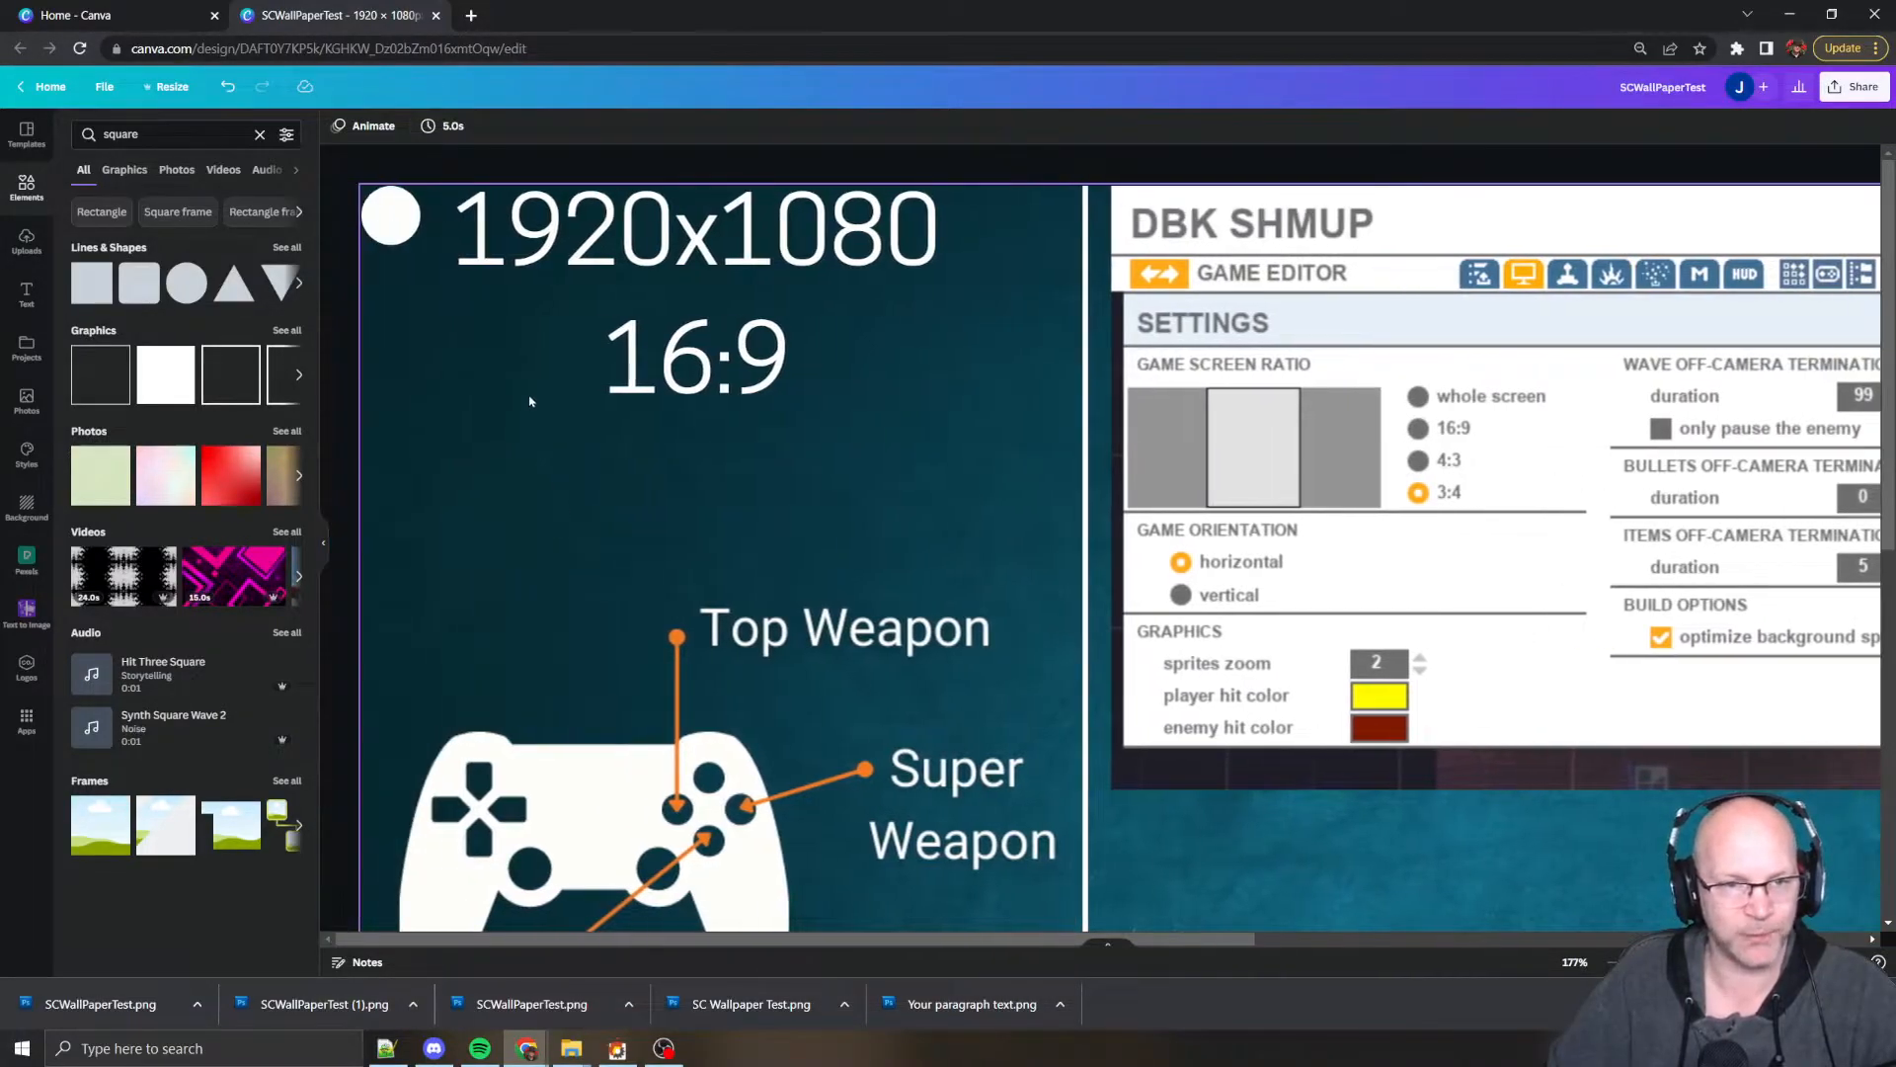
Select the controller diagram group in the SCWallPaperTest design and scroll the canvas
click(897, 863)
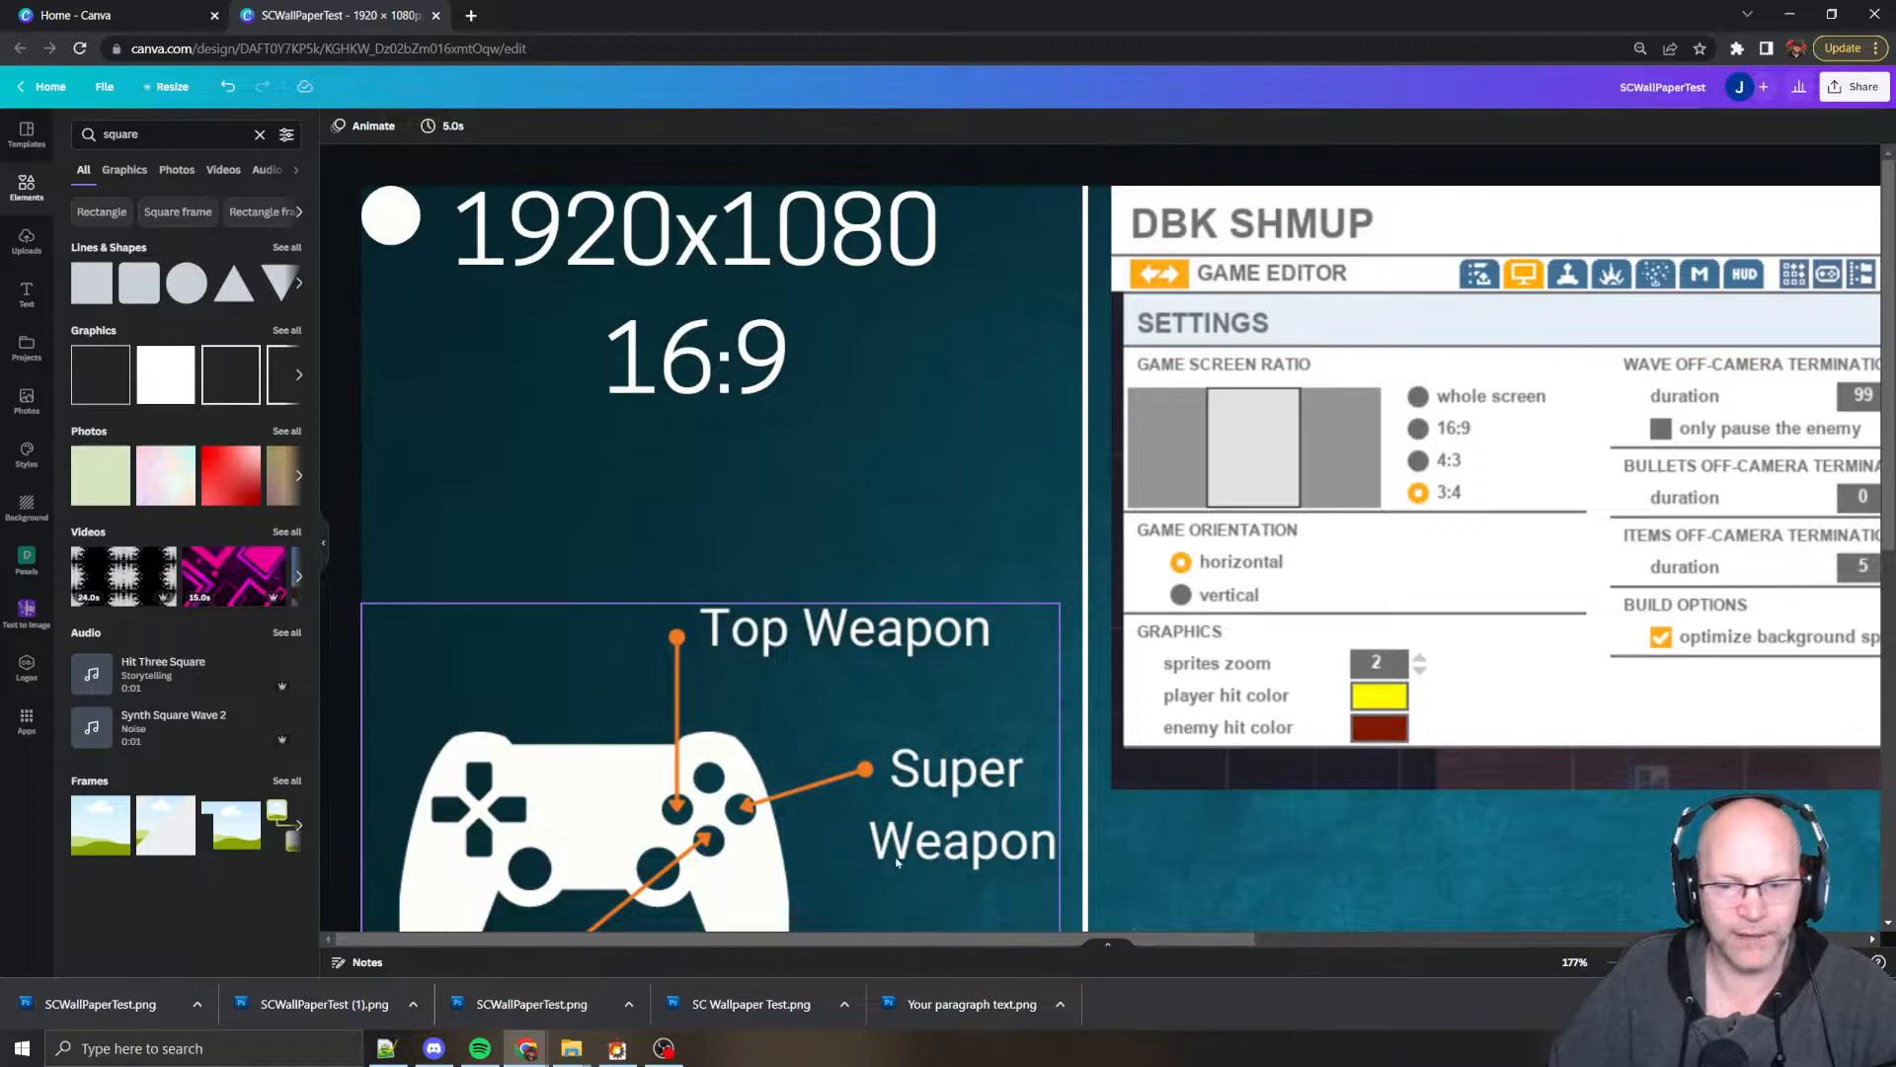
scroll(down, 3)
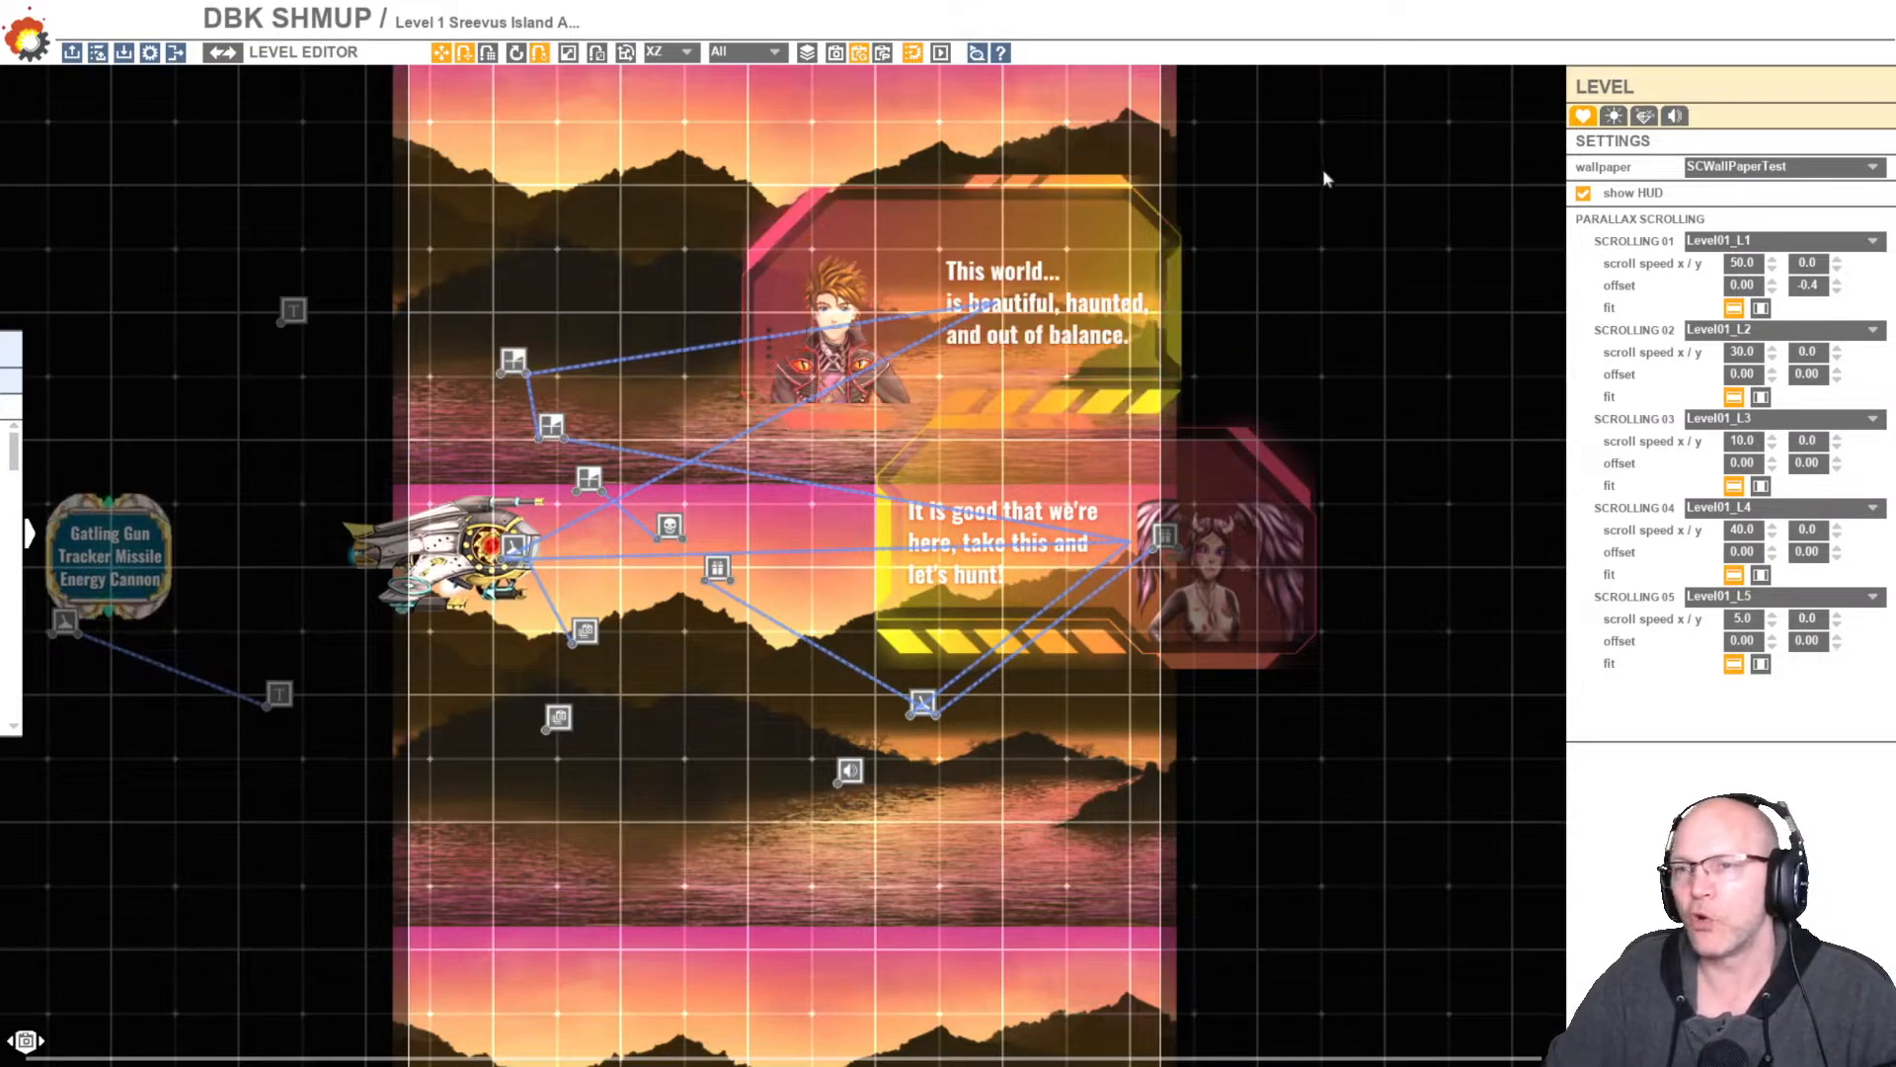
mouse_move(1189, 96)
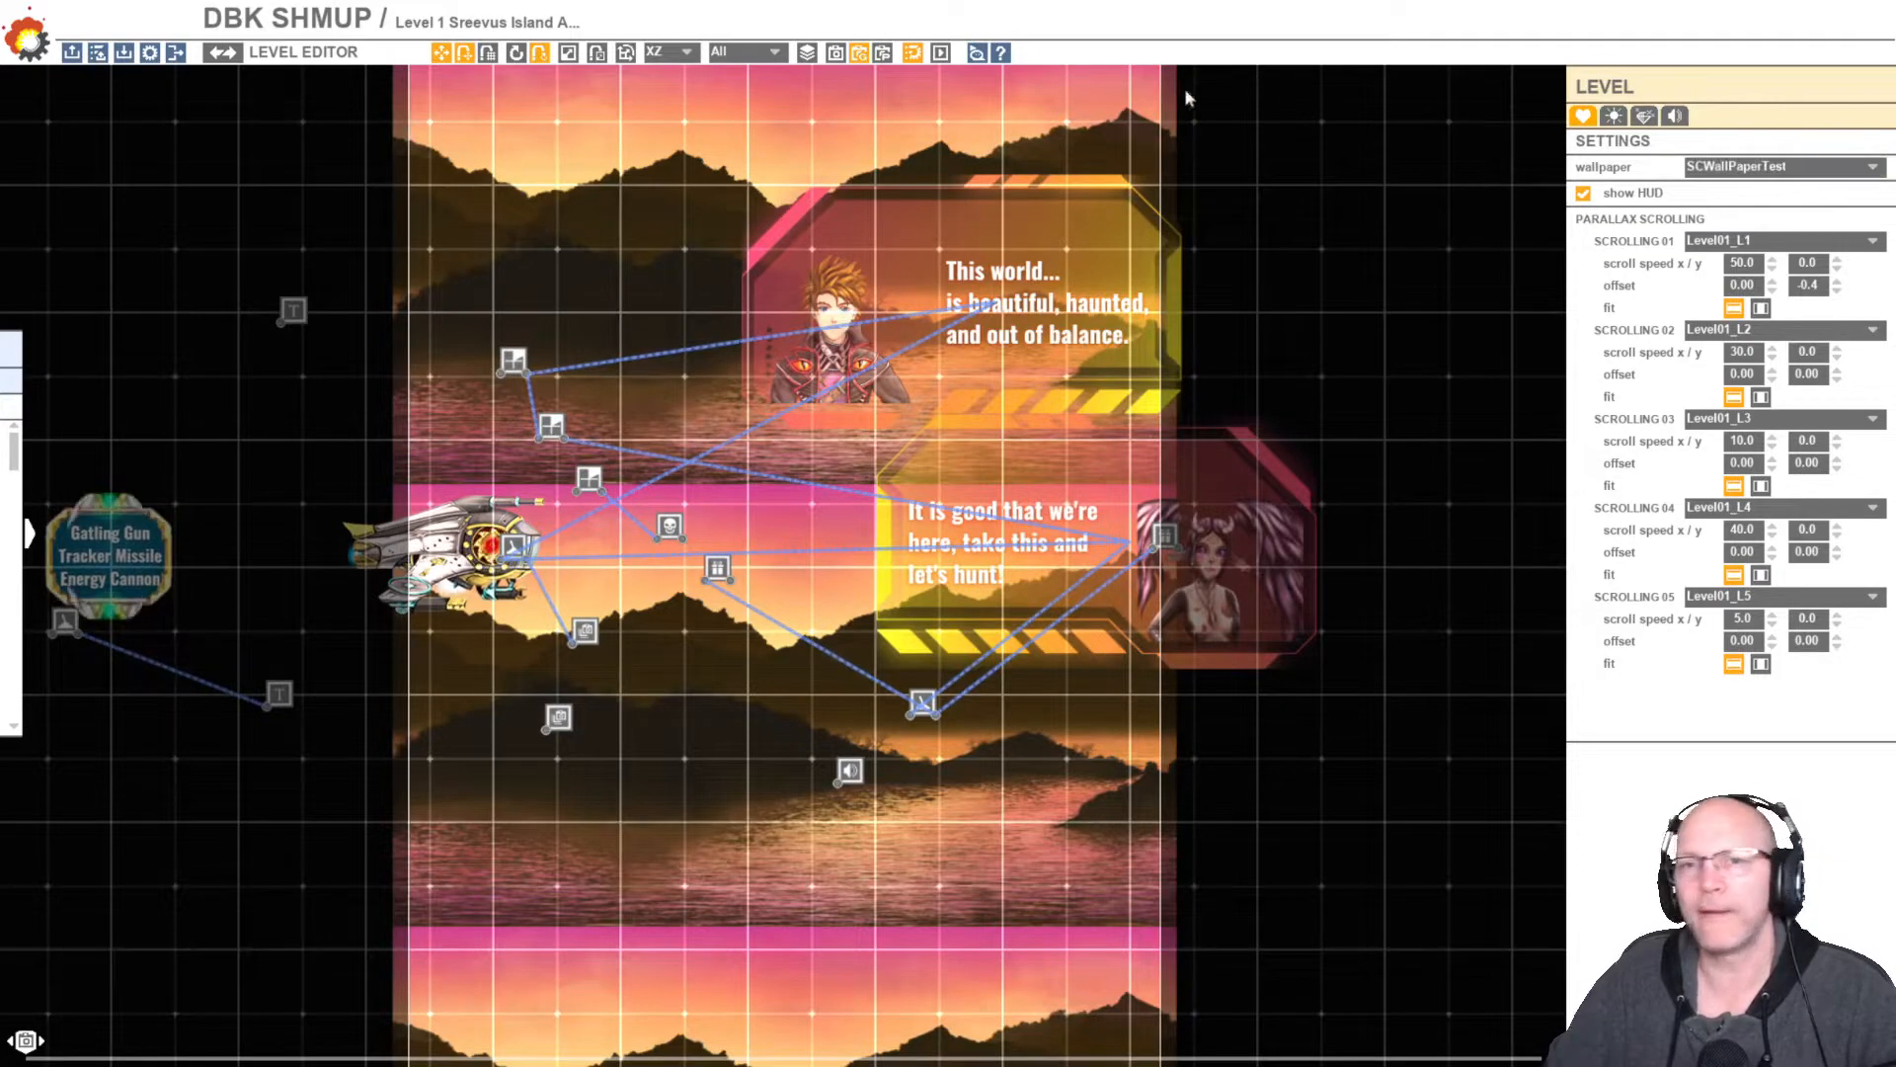
mouse_move(873, 50)
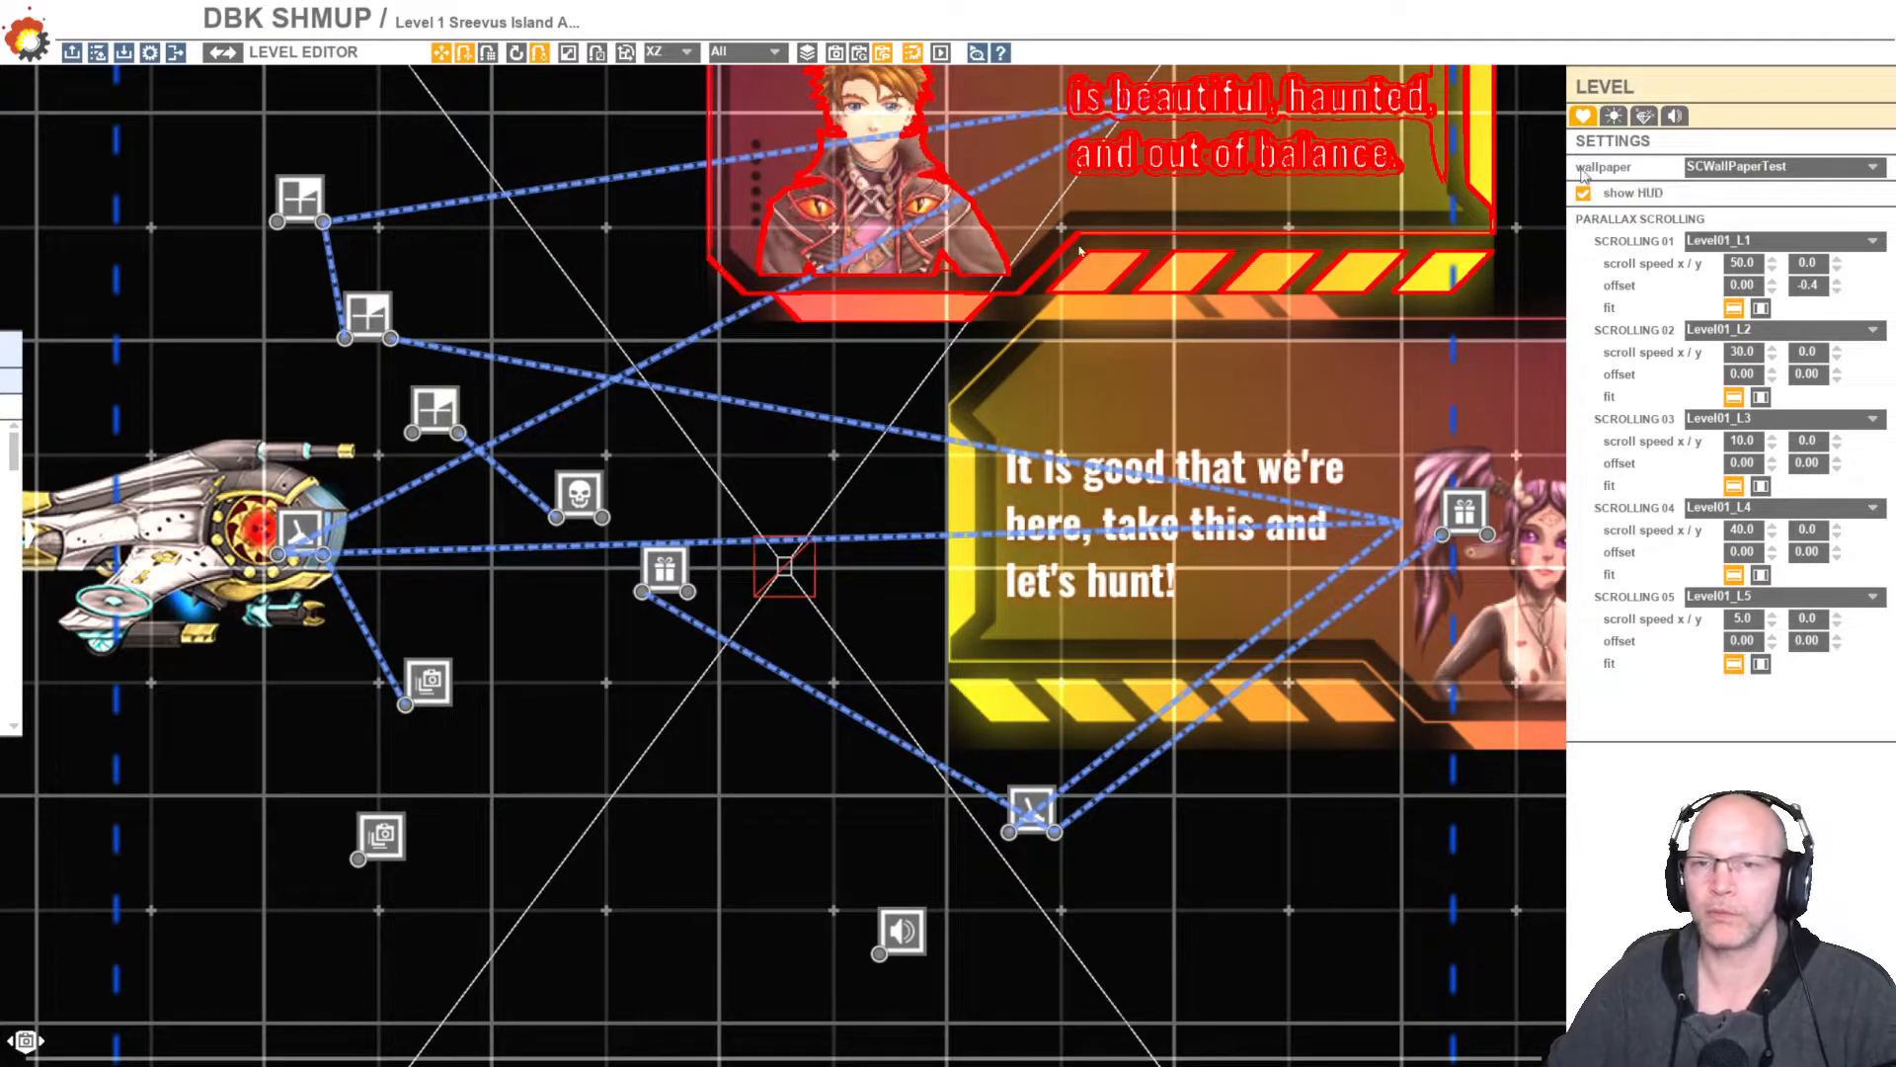
In Preferences, uncheck Full screen and apply so the editor runs windowed
click(150, 52)
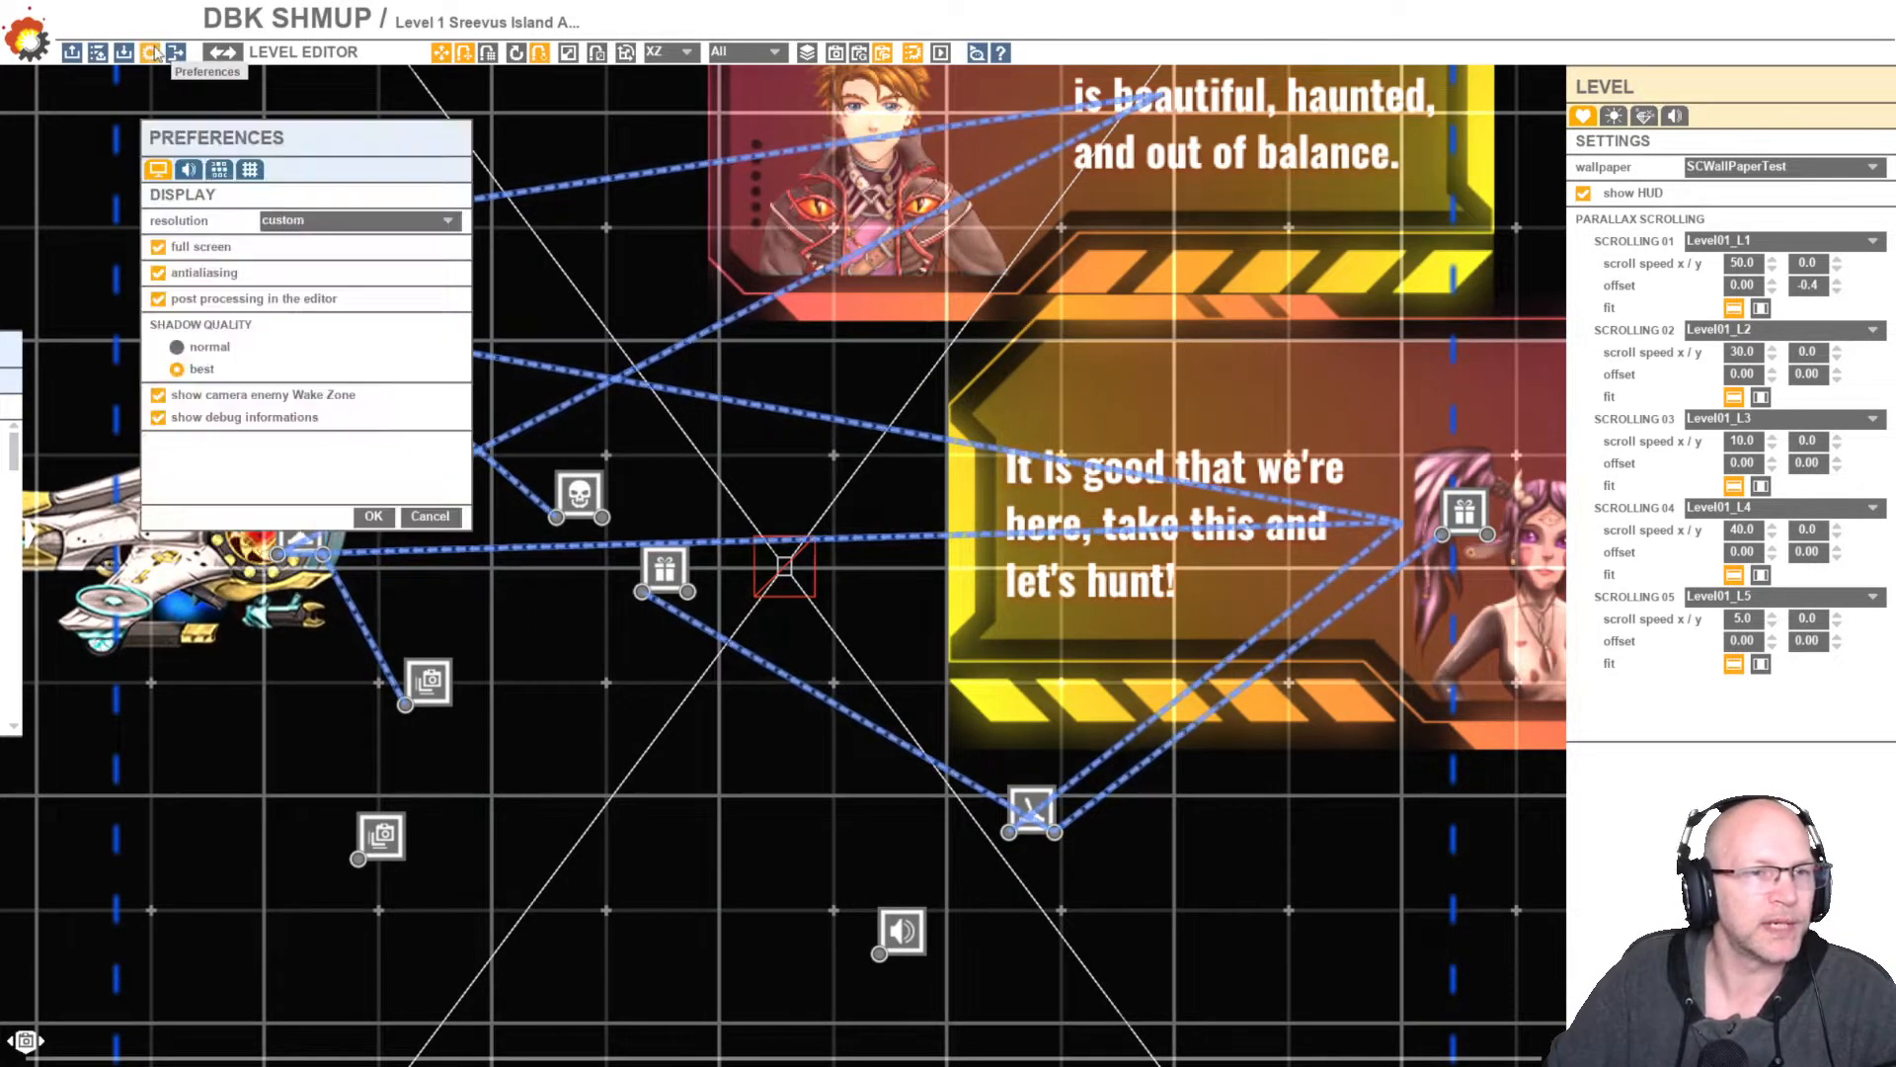
click(158, 247)
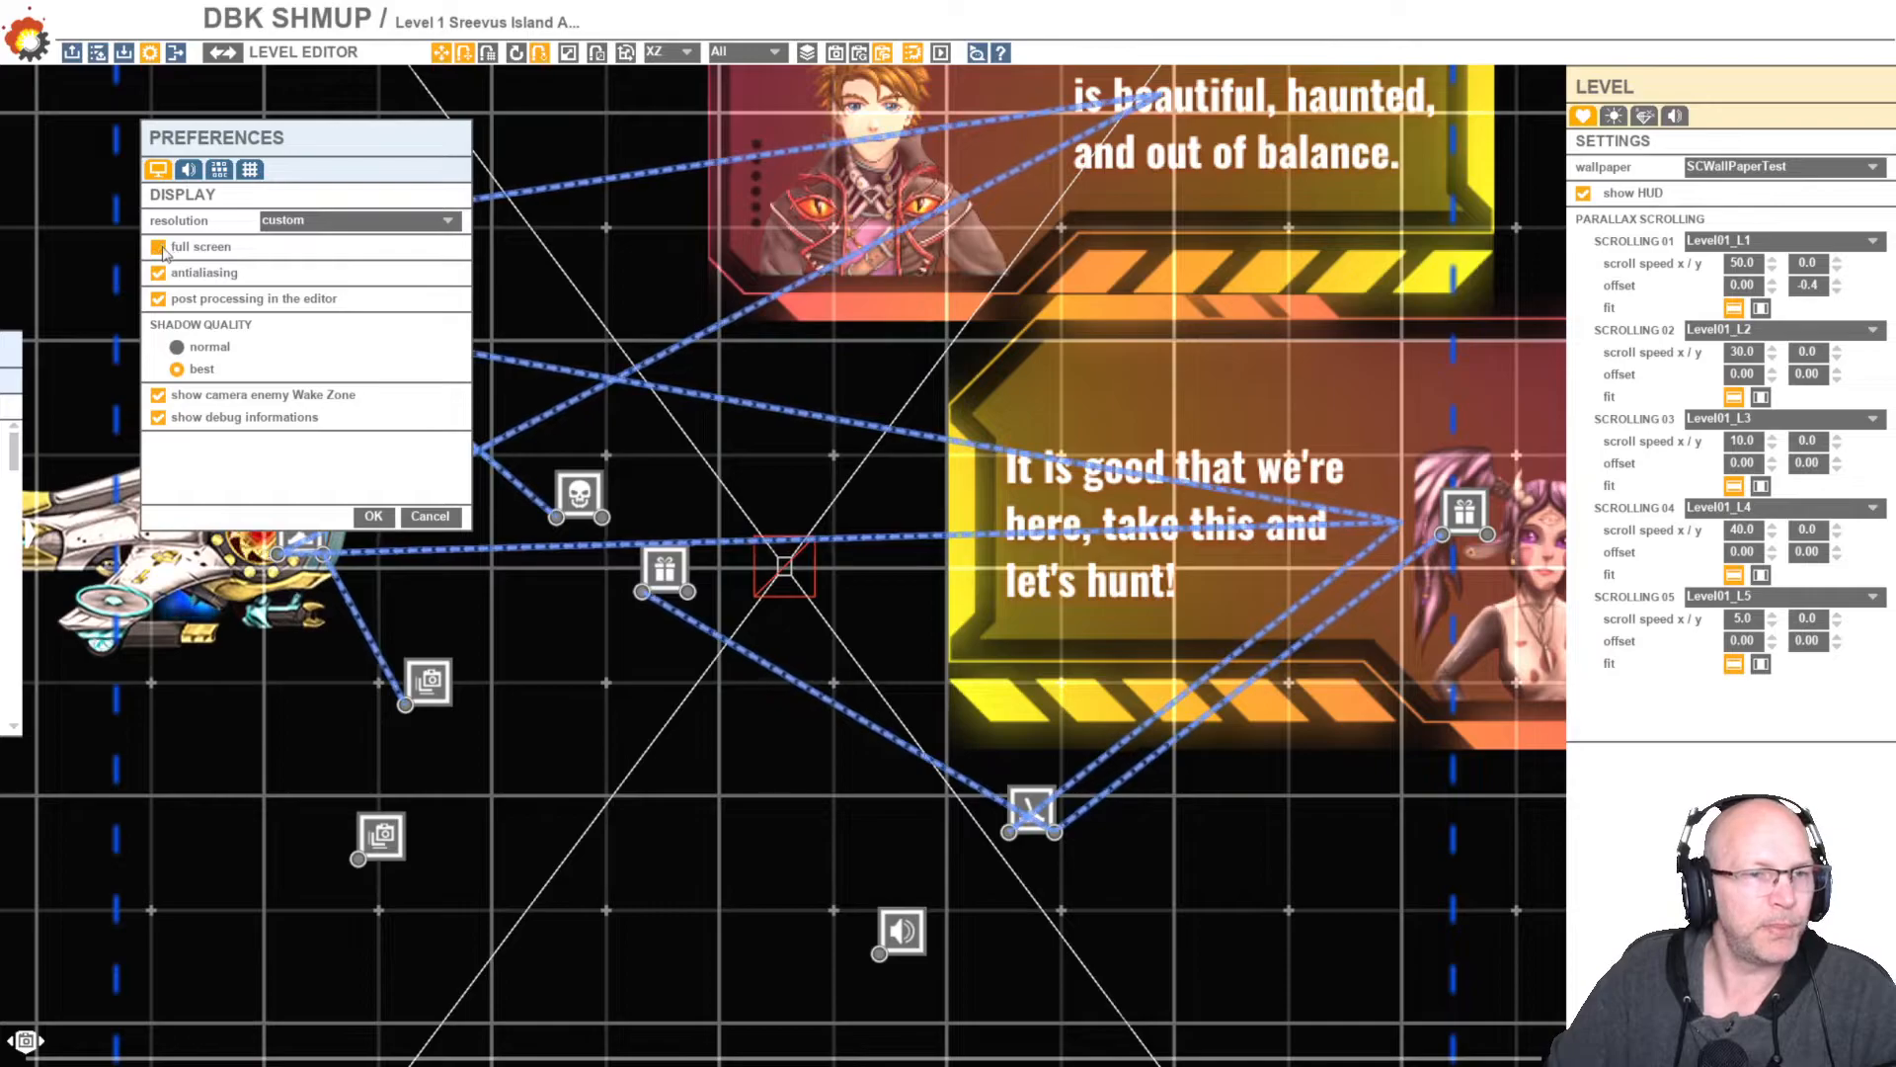
click(373, 518)
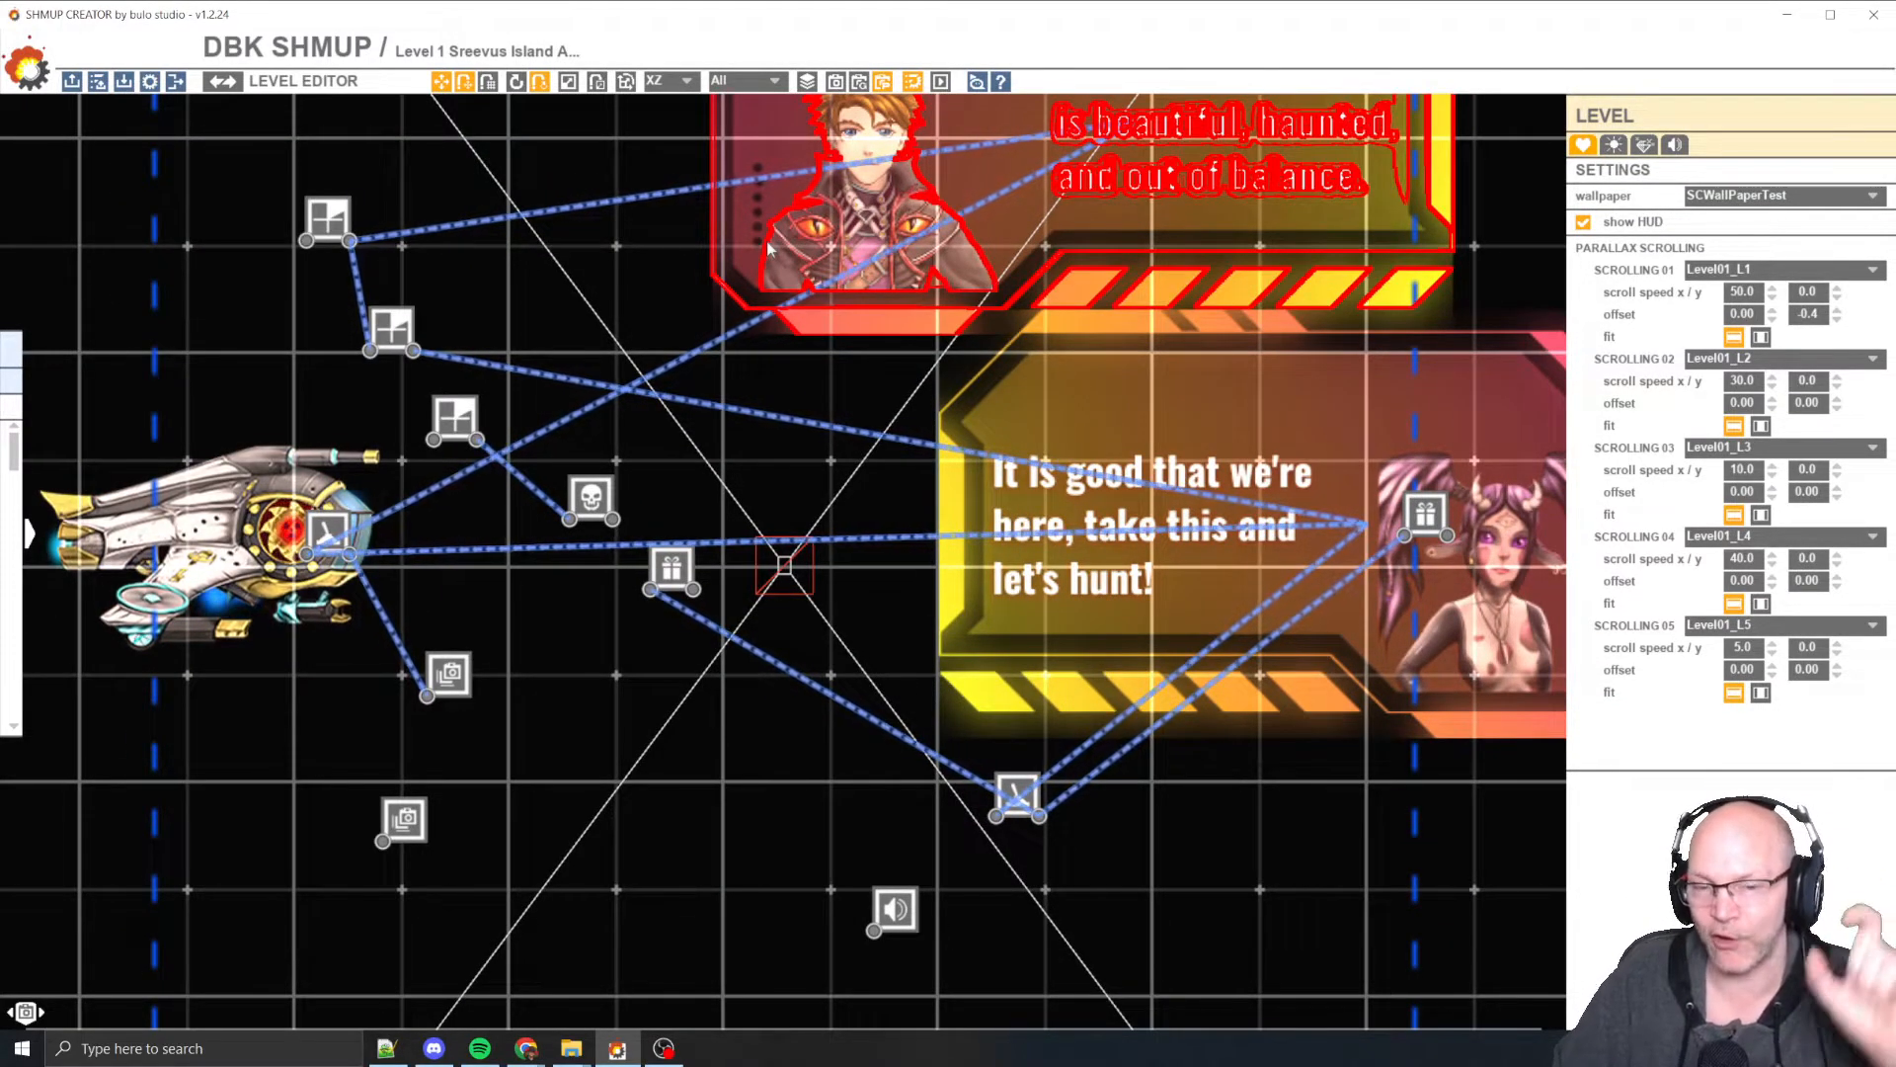
mouse_move(1018, 227)
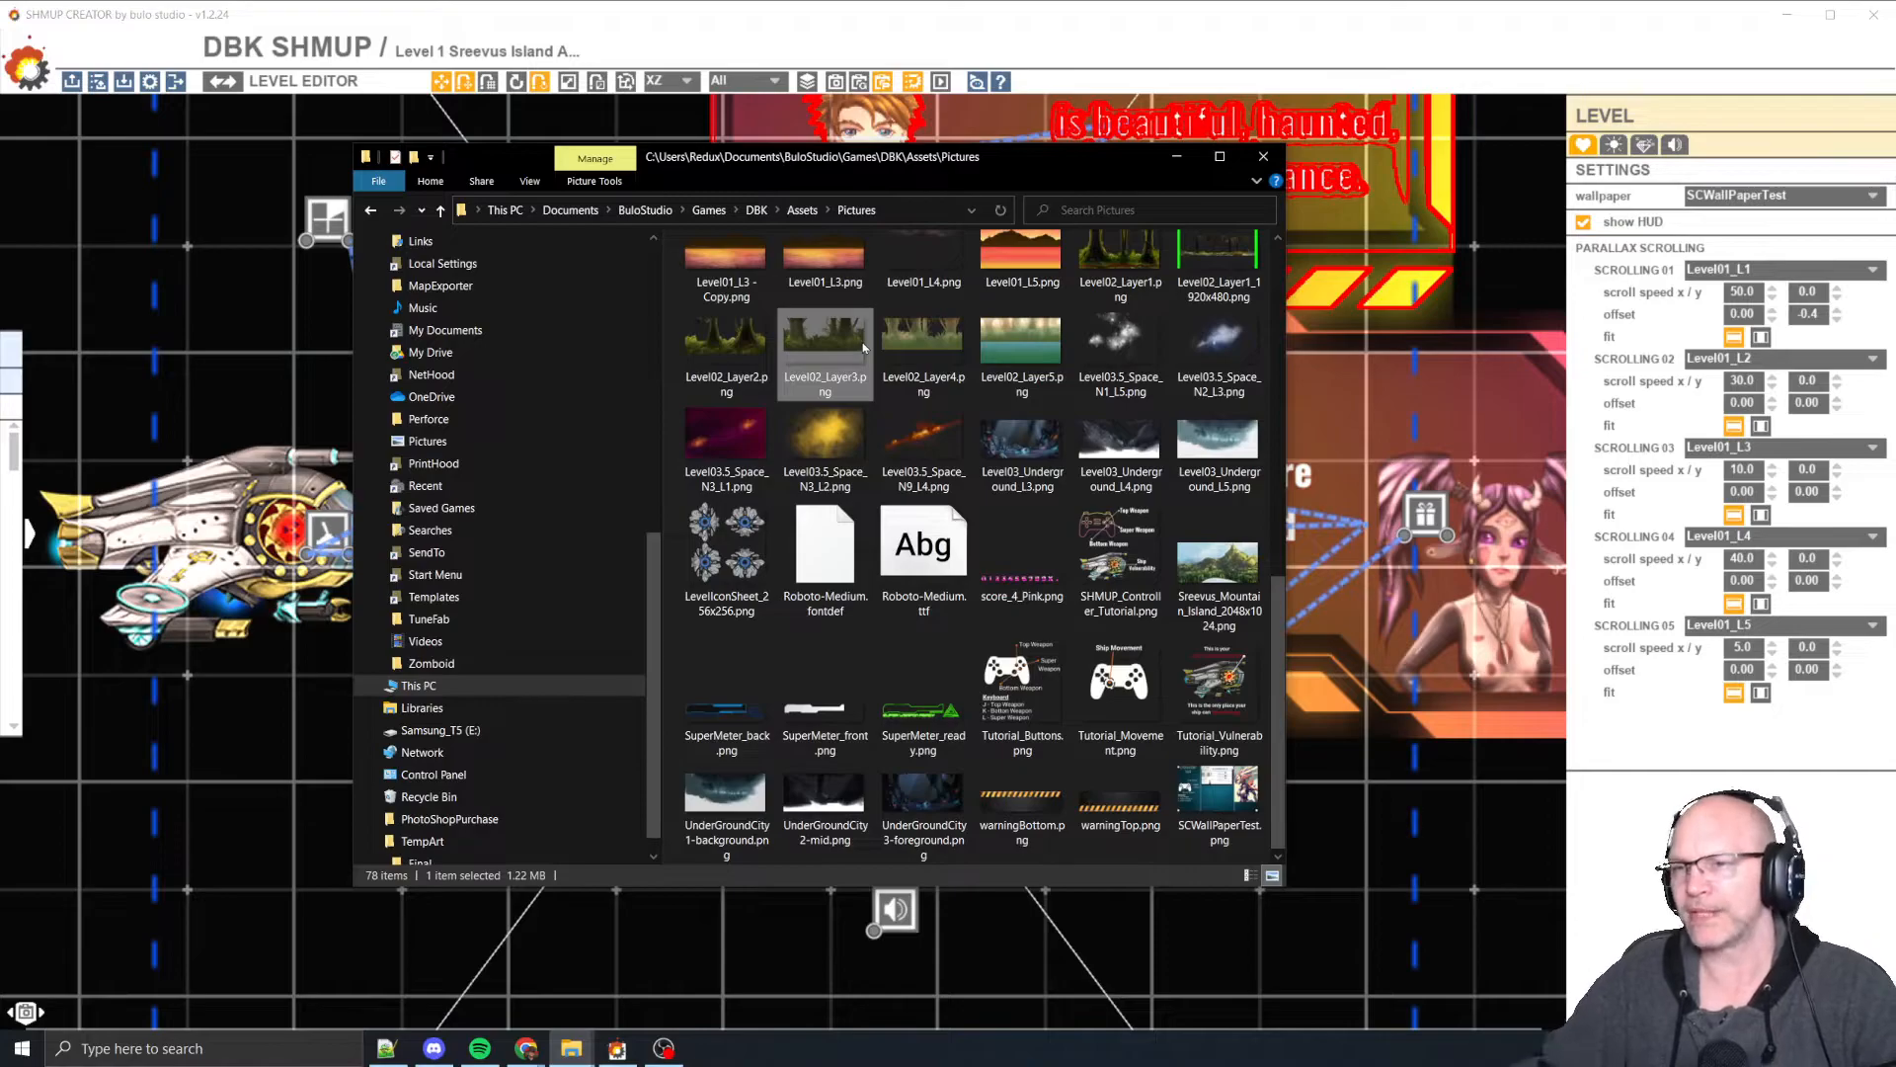
Select SCWallPaperTest.png in DBK Assets\Pictures, grab its folder path, and return to the level editor
click(1120, 557)
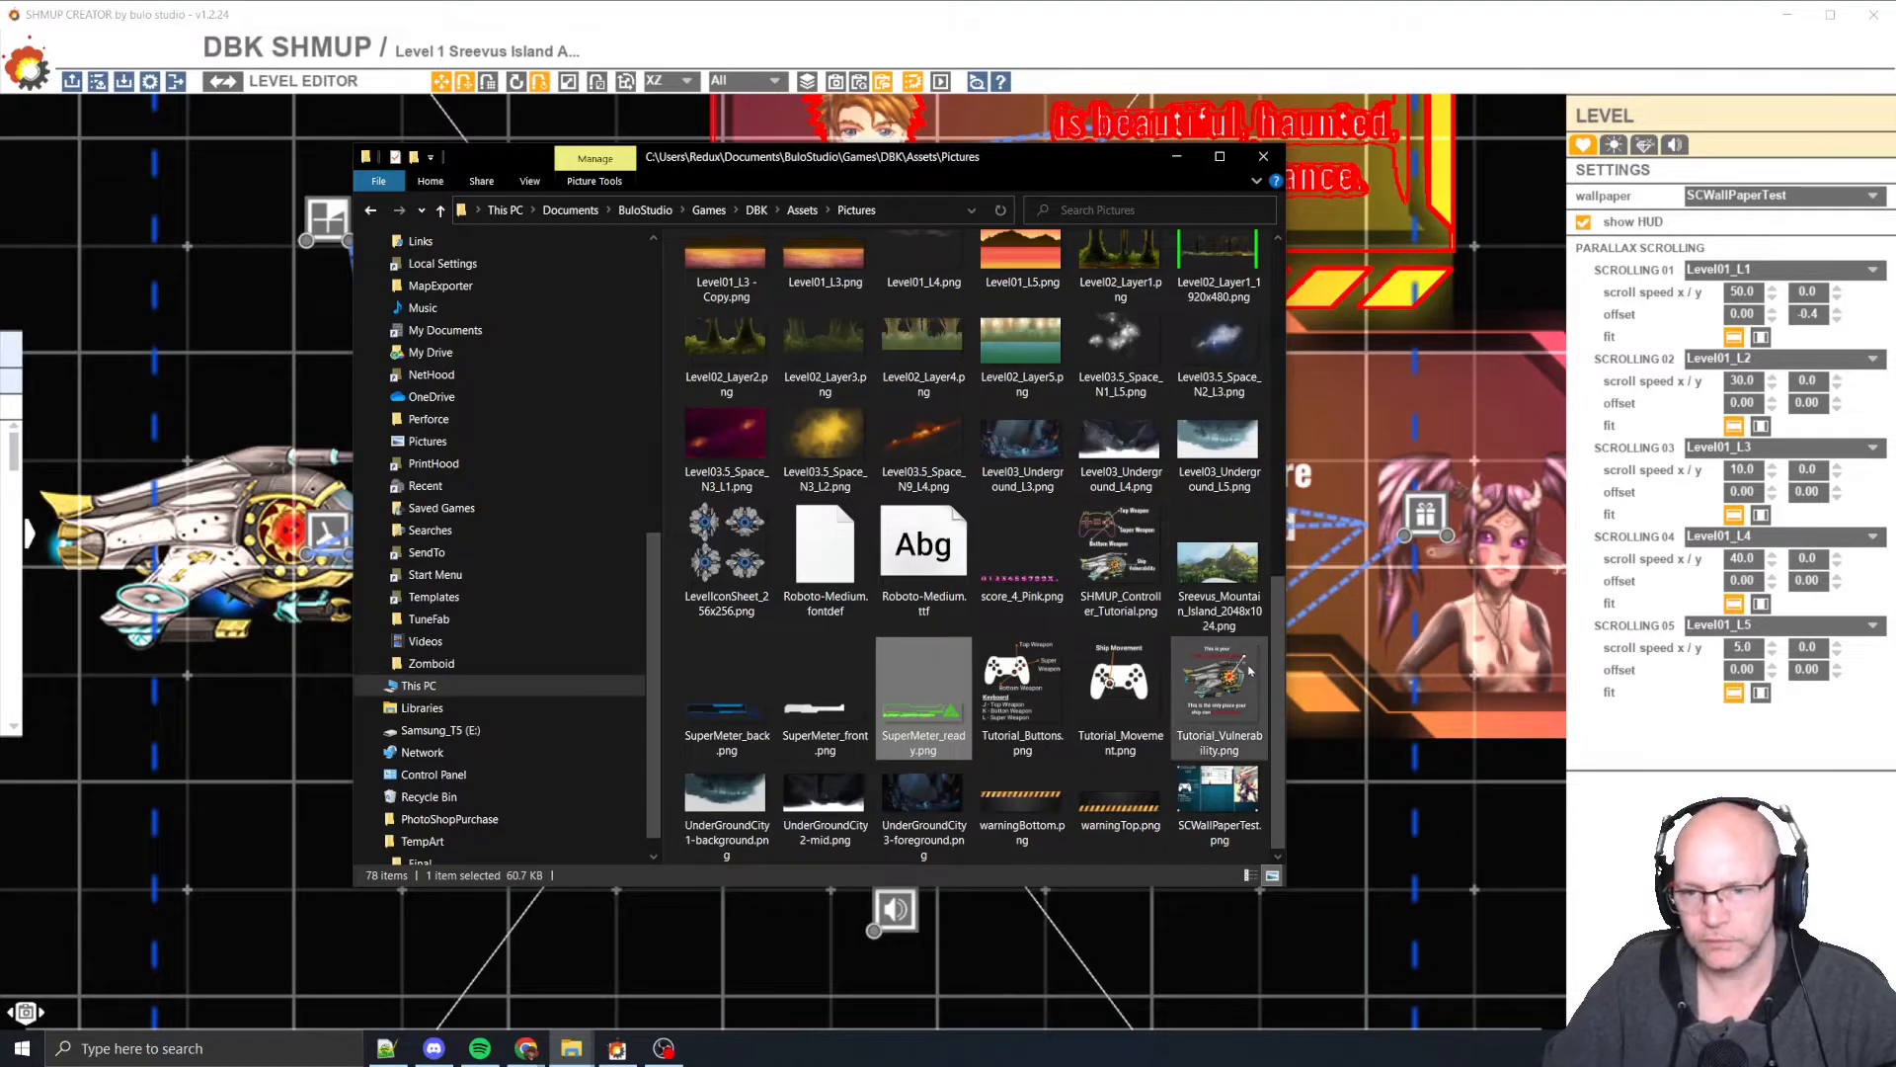
click(1219, 794)
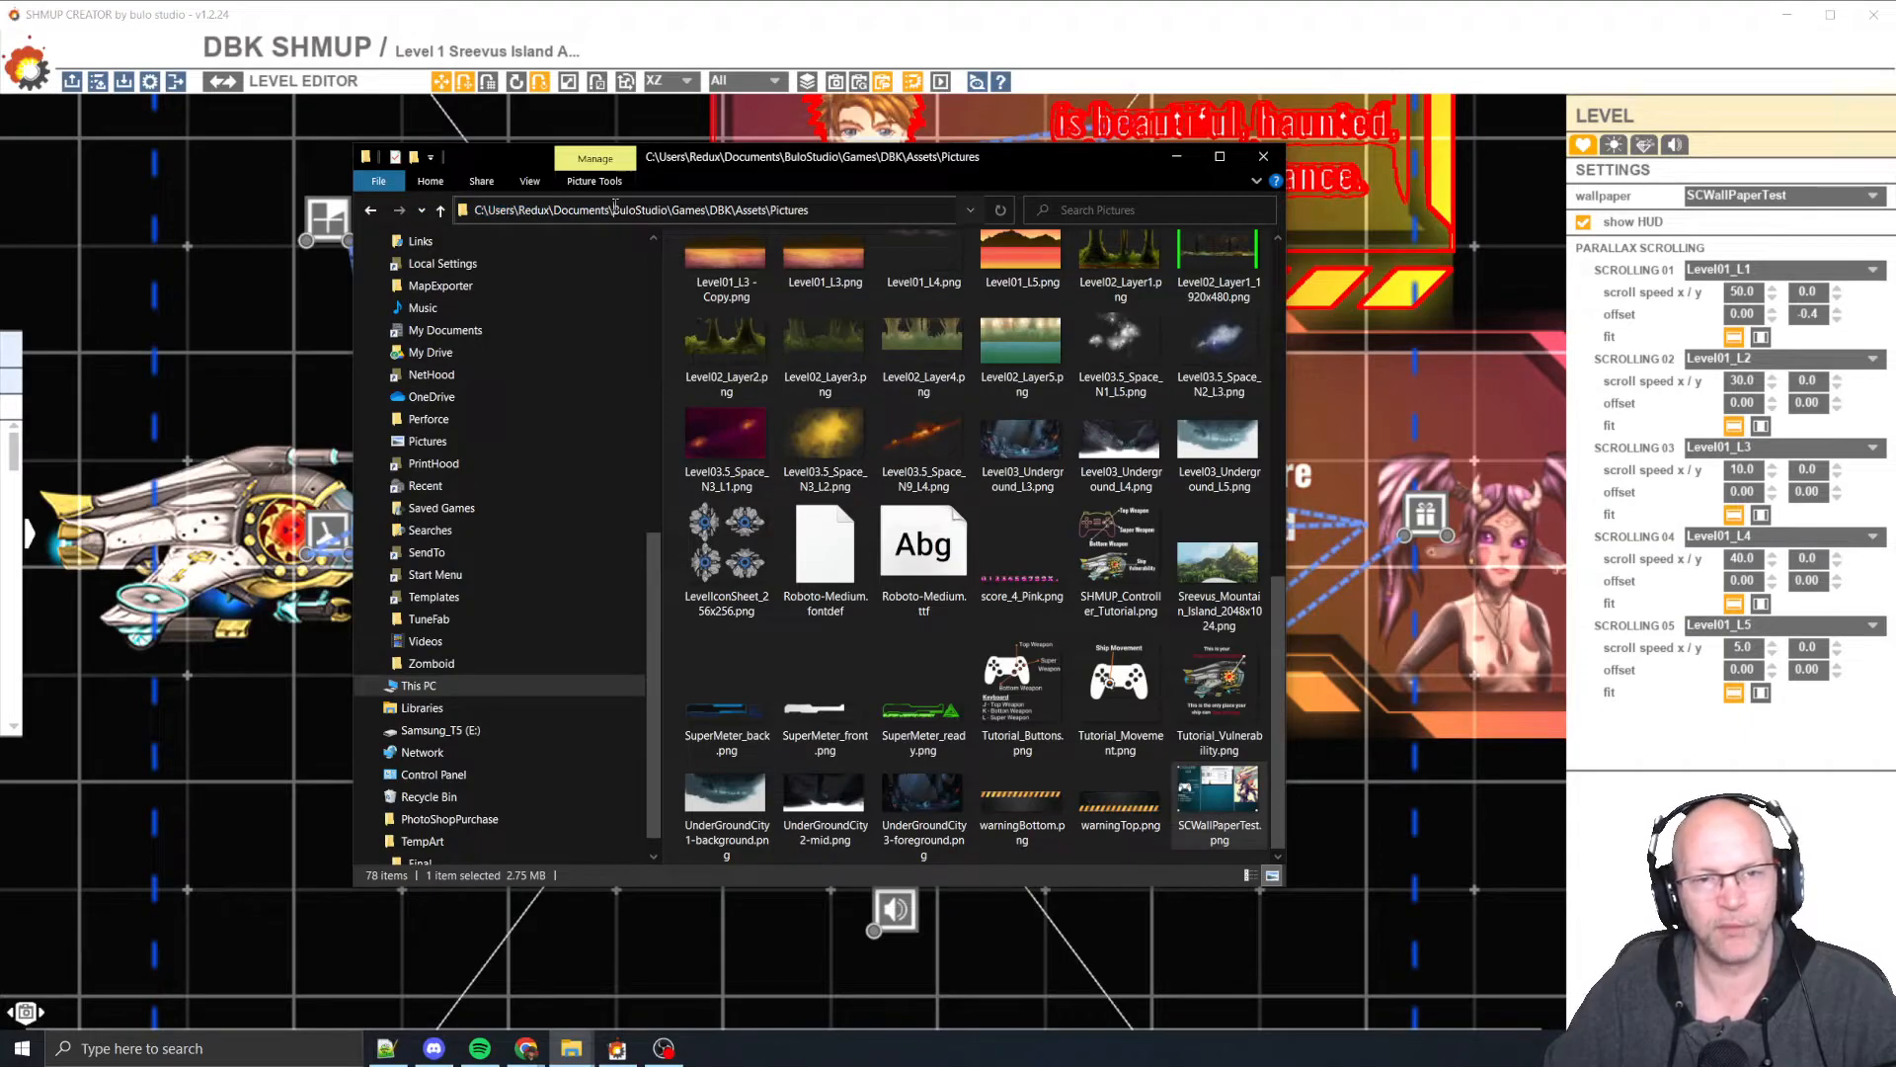
double_click(636, 209)
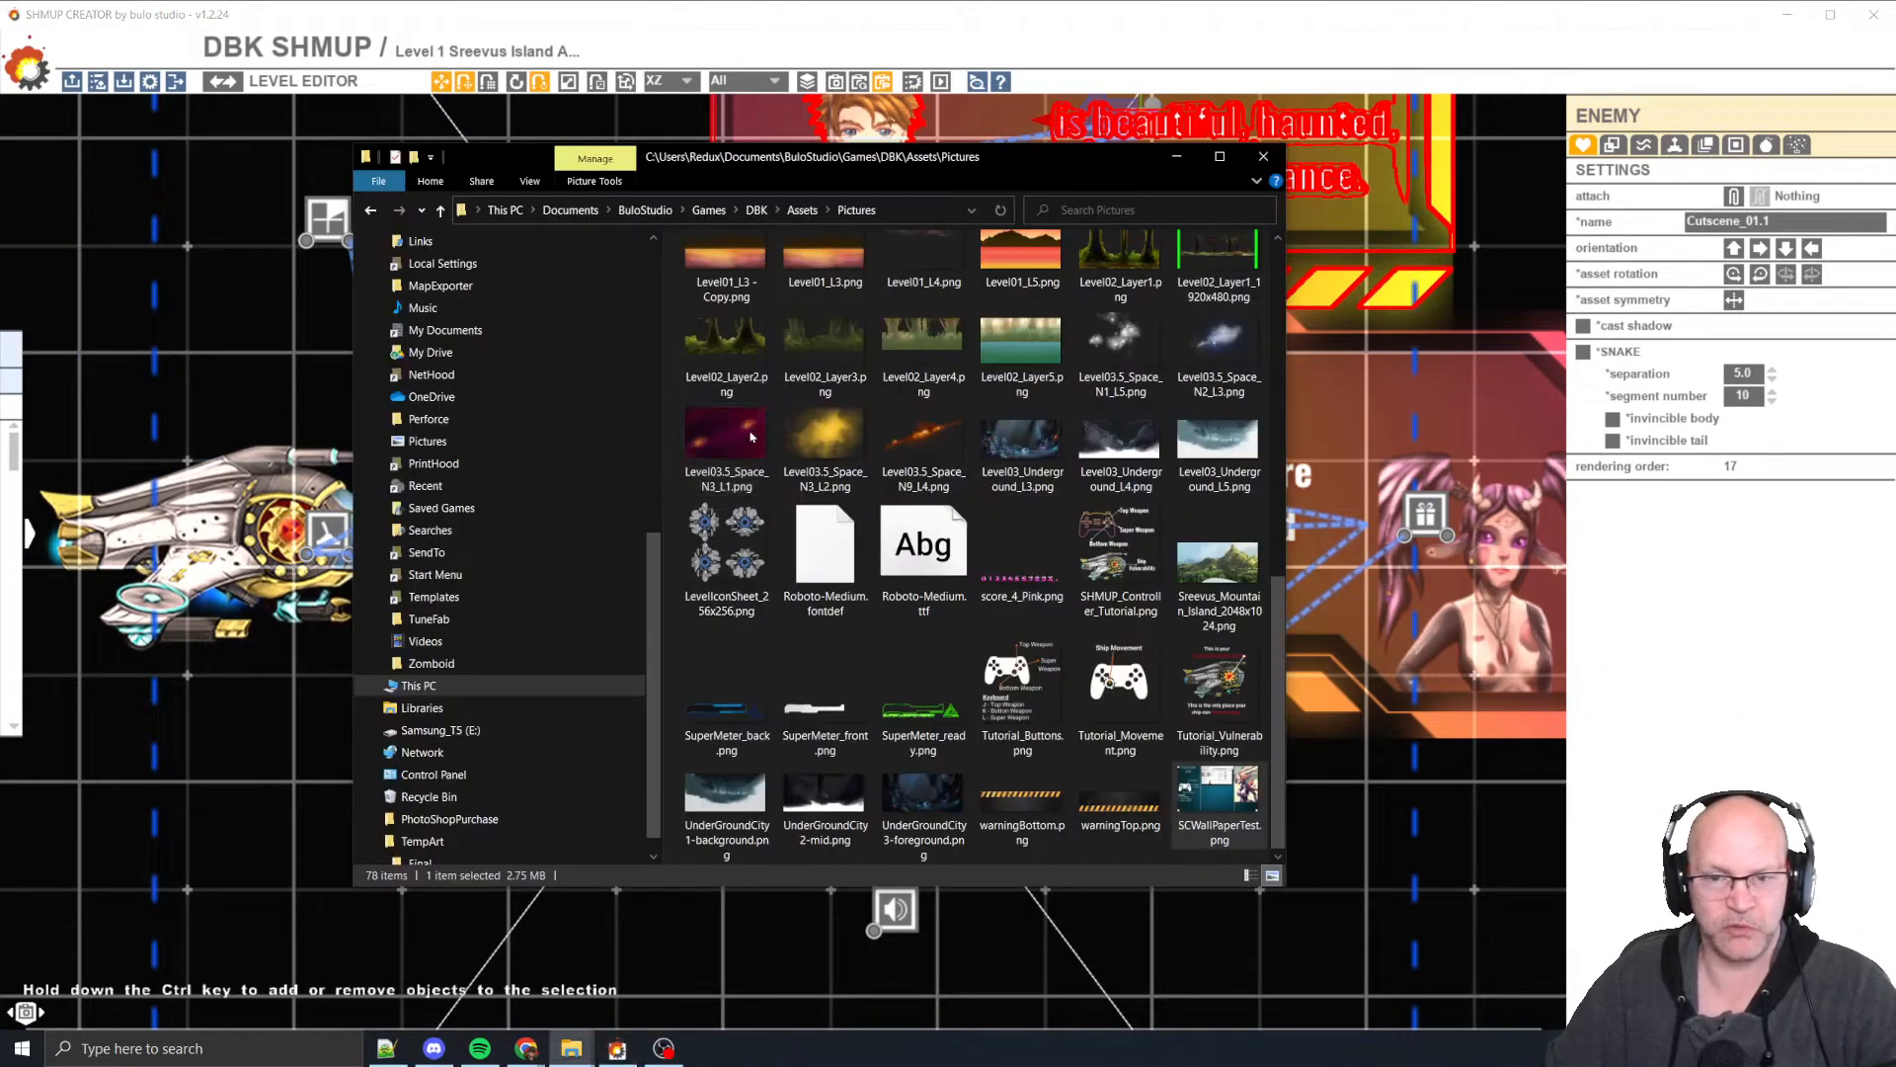
click(1265, 156)
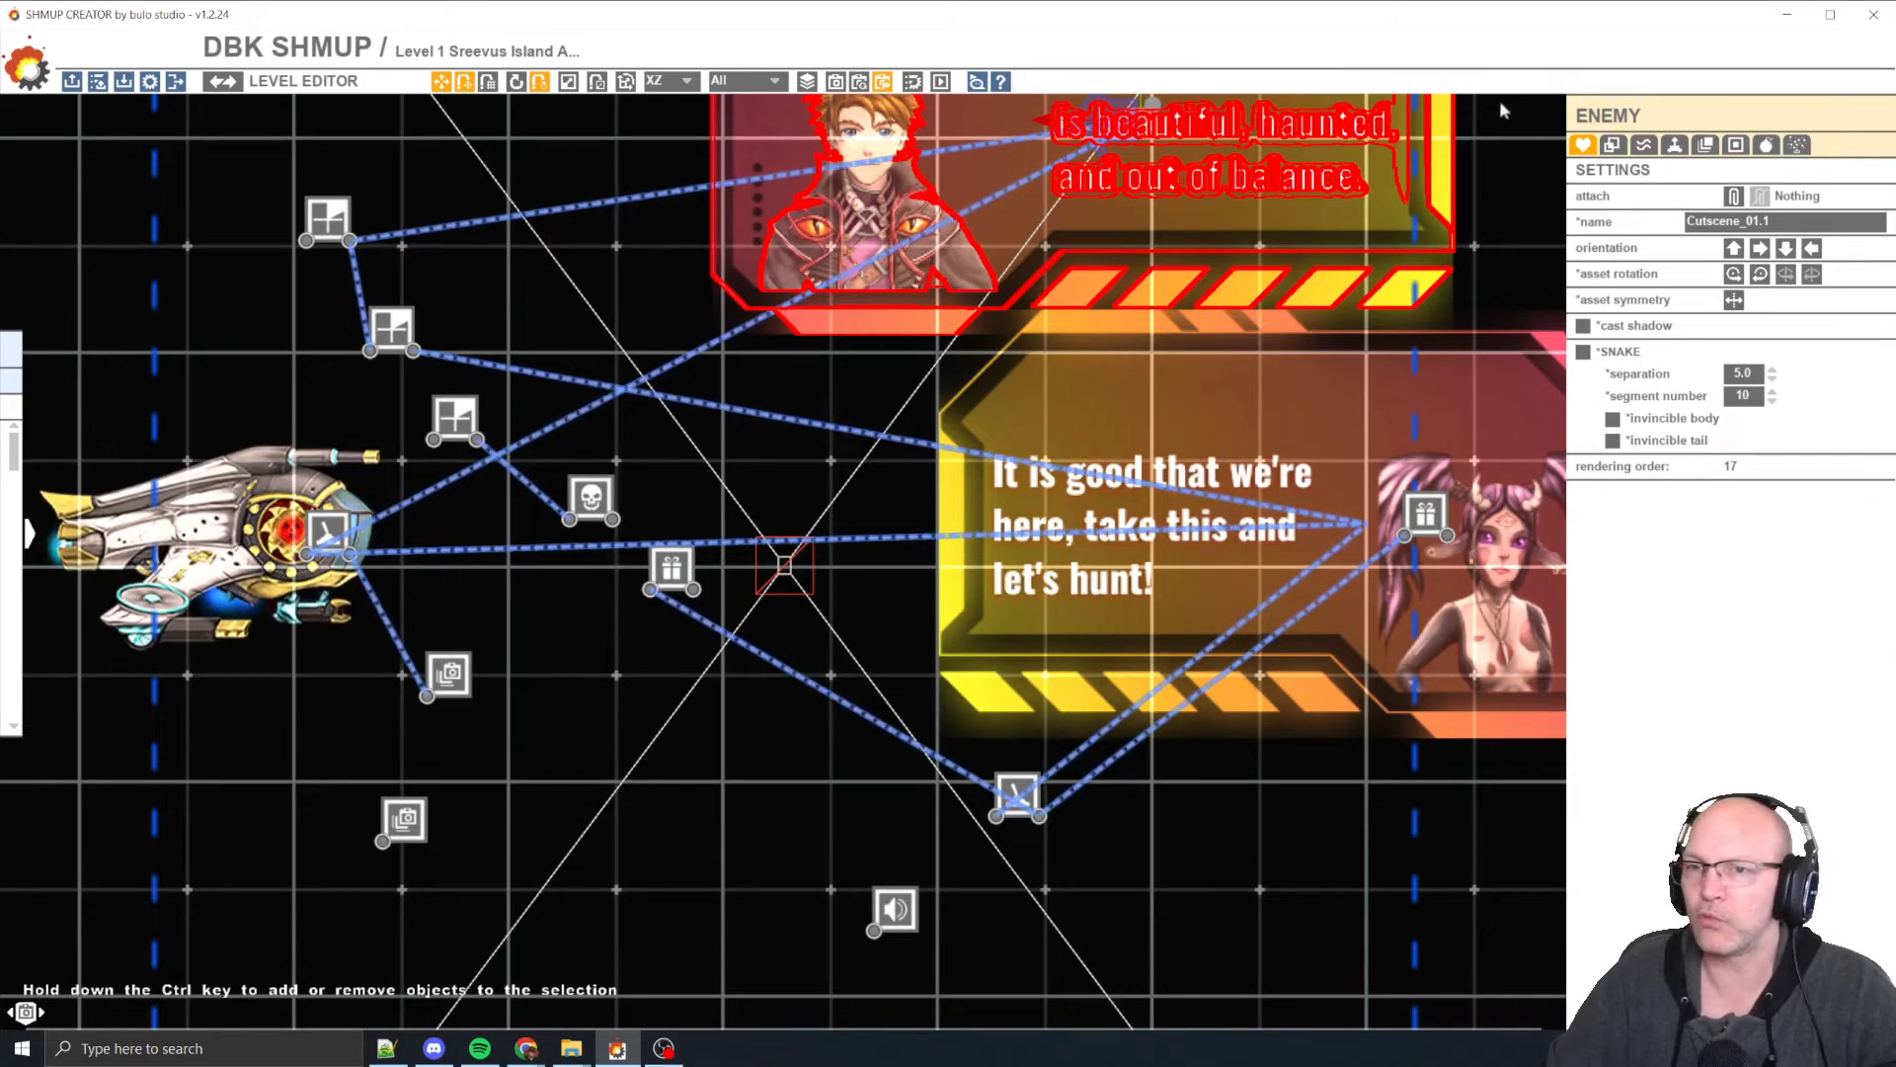